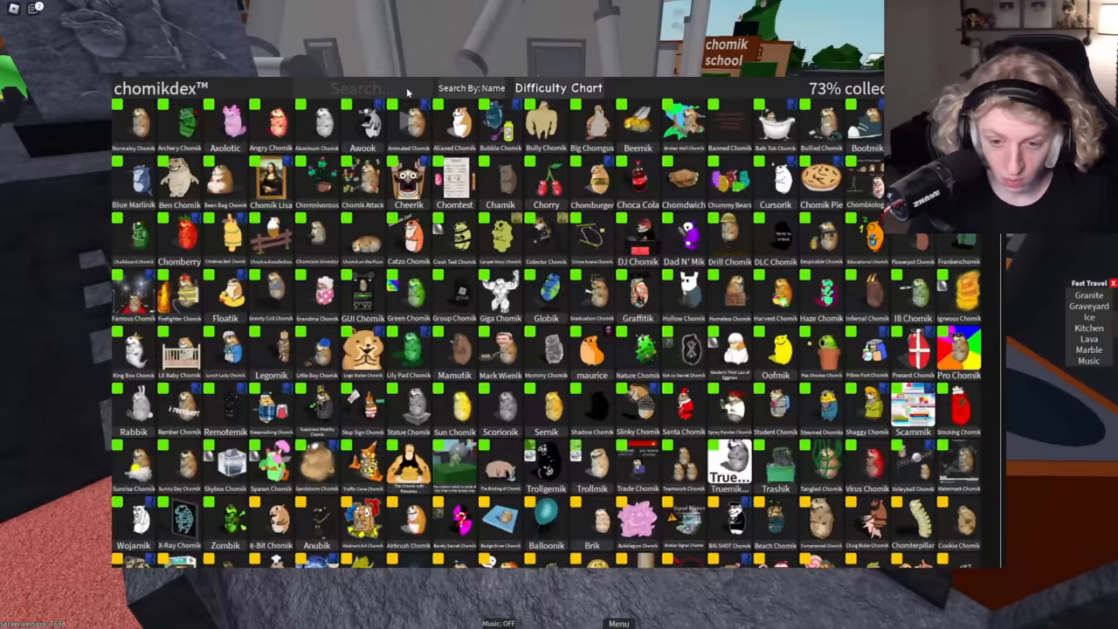
Scroll the Fast Travel list to School and arrive at the Study Guide chalkboard
{"action": "scroll", "scroll_direction": "down", "scroll_amount": 3}
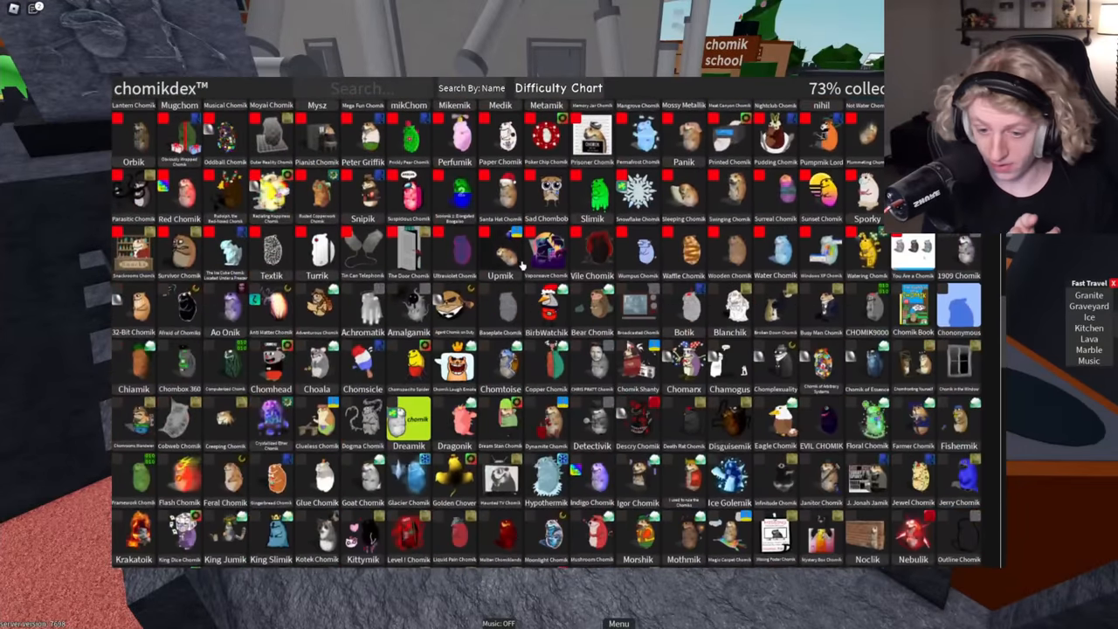
{"action": "scroll", "scroll_direction": "down", "scroll_amount": 3}
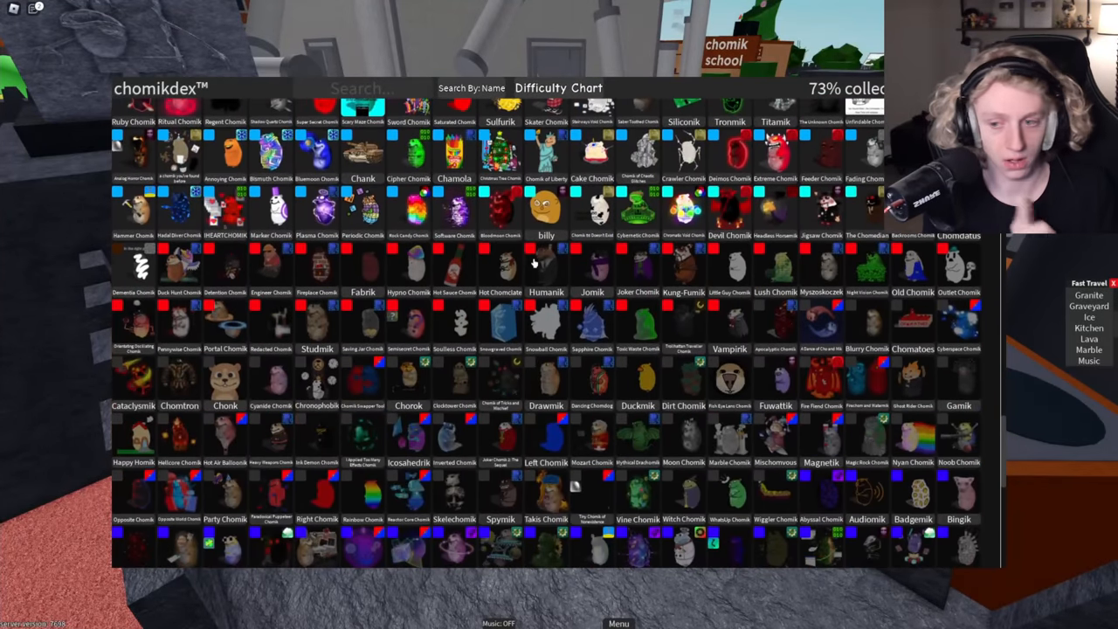
{"action": "mouse_move", "coordinate": [246, 276]}
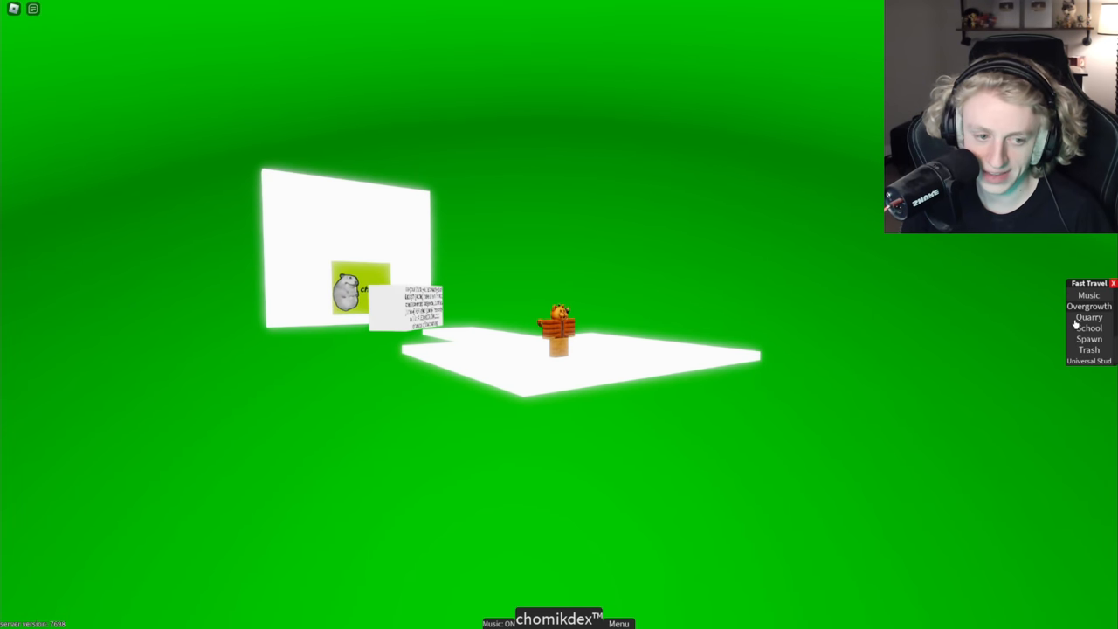
{"action": "scroll", "scroll_direction": "down", "scroll_amount": 3}
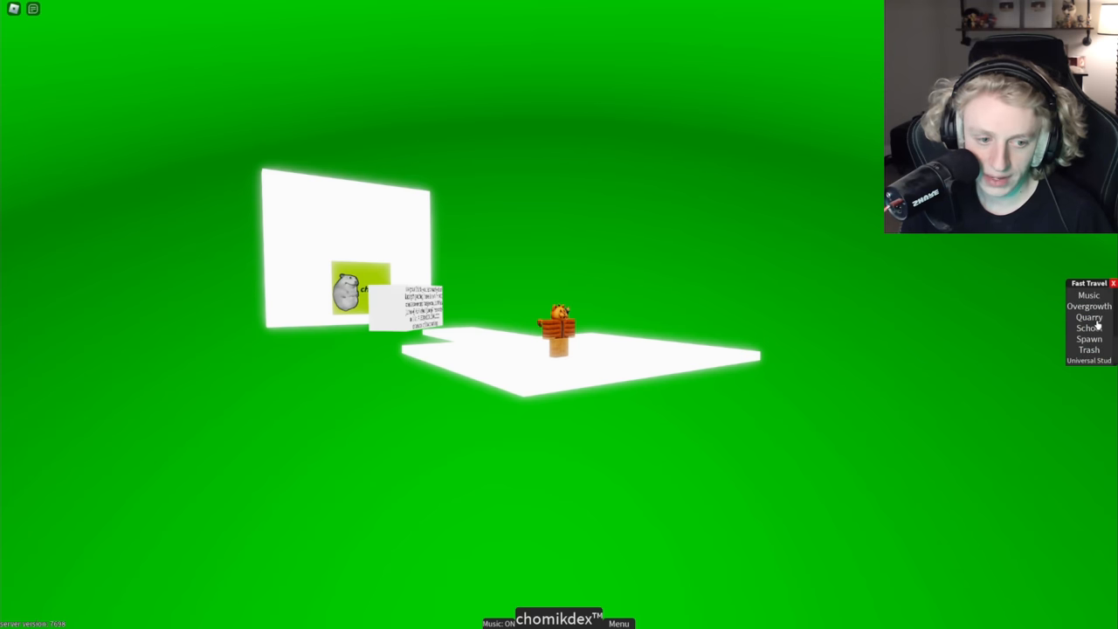
{"action": "mouse_move", "coordinate": [1087, 327]}
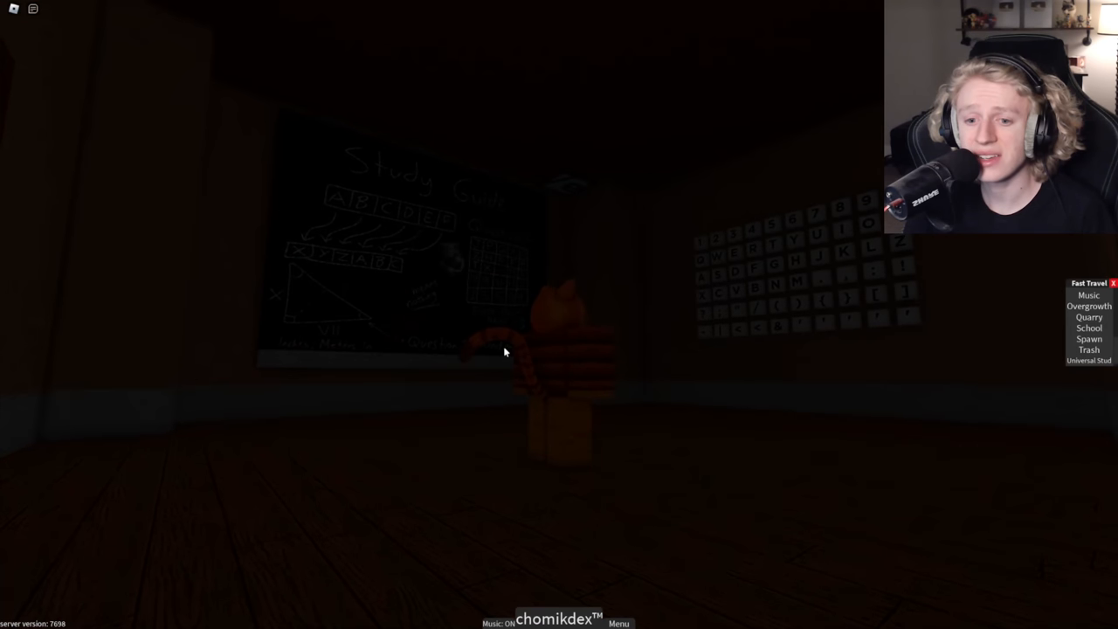
{"action": "mouse_move", "coordinate": [530, 248]}
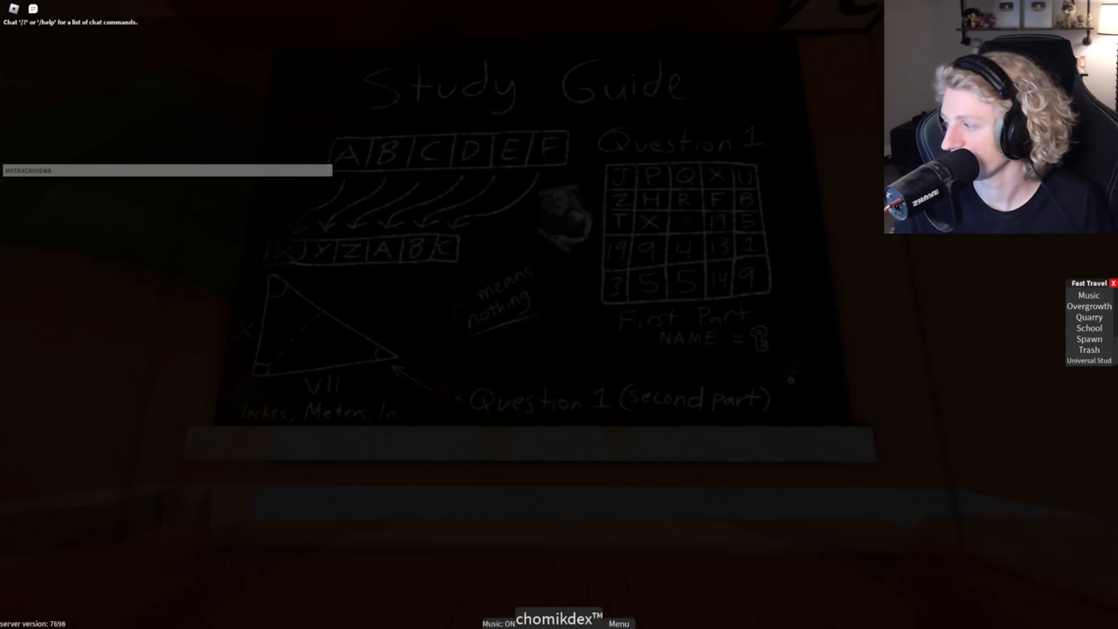
{"action": "mouse_move", "coordinate": [55, 125]}
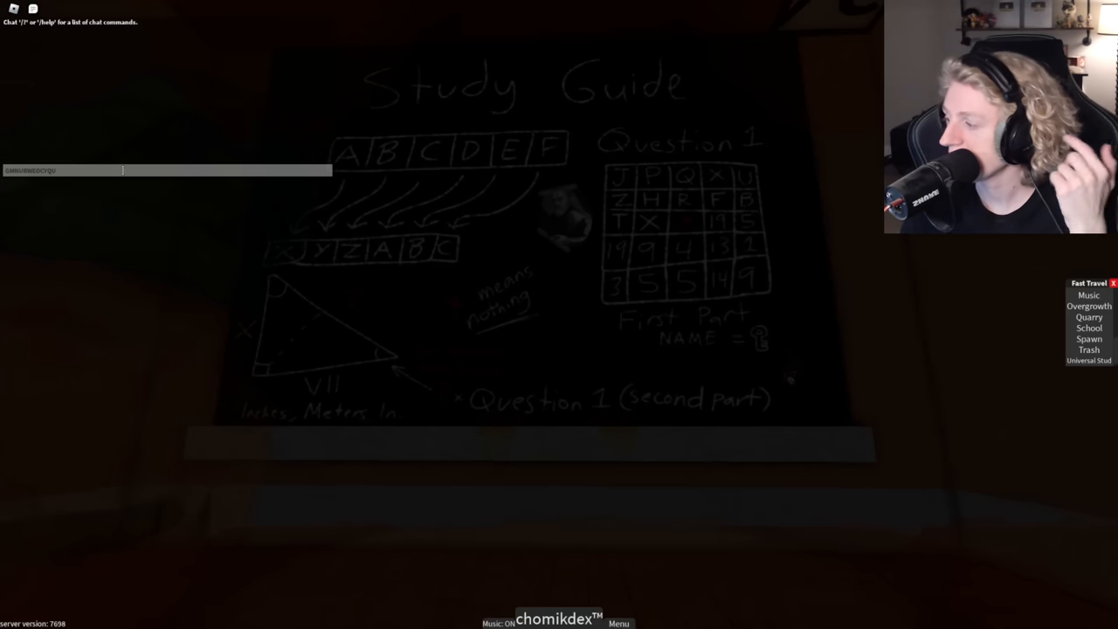
Type the second code chunk (5, EE) after the first part in chat, unsent
{"action": "type", "text": "5ESI5MAC"}
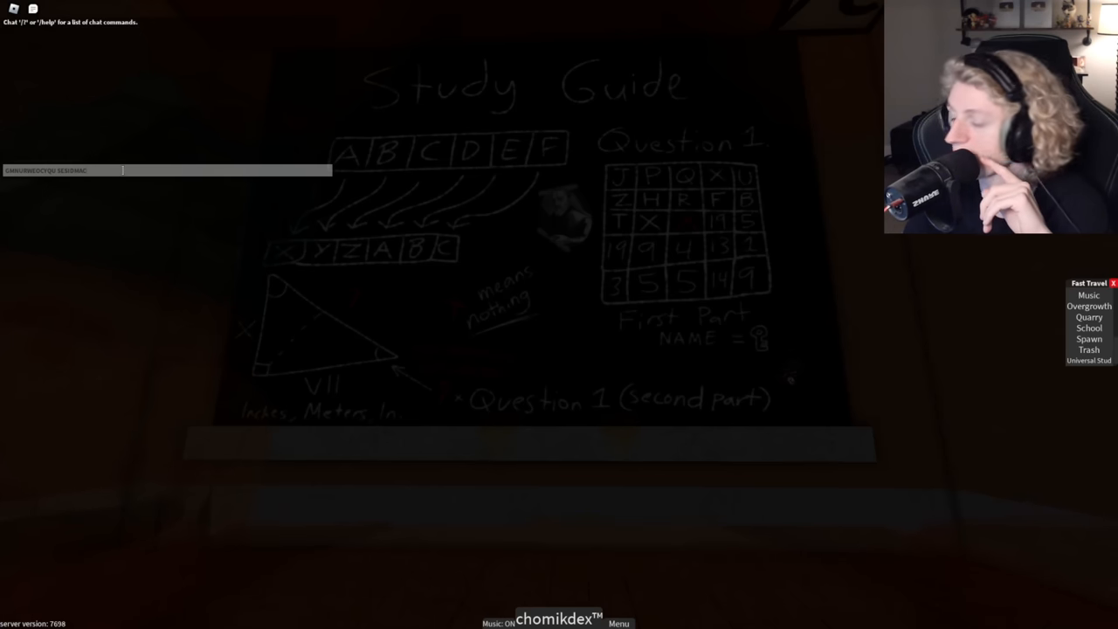
{"action": "type", "text": "EEN"}
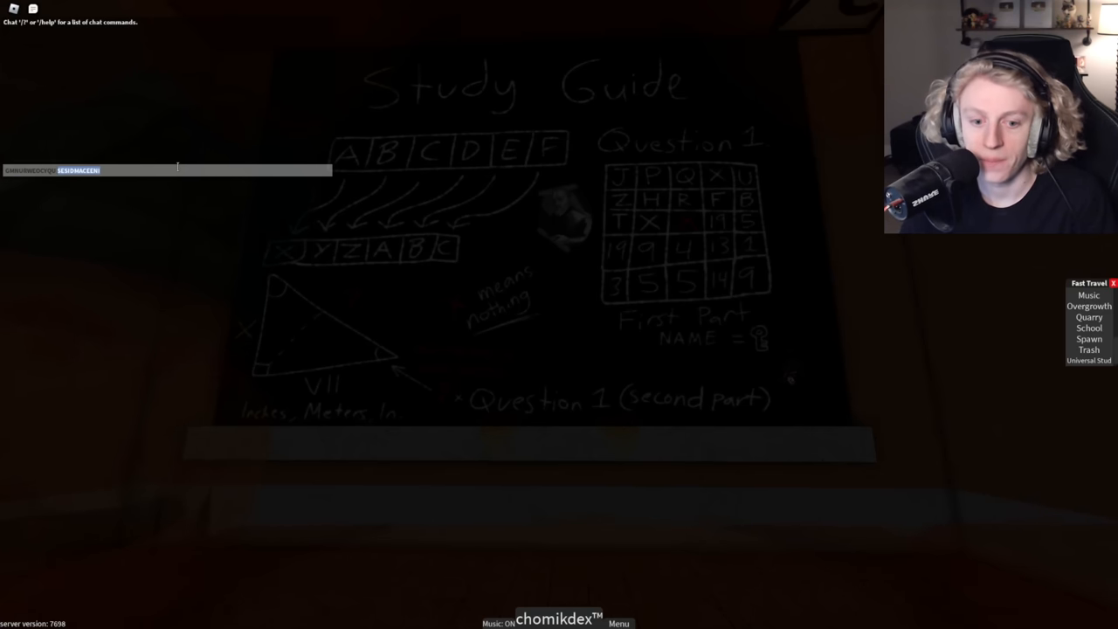
{"action": "mouse_move", "coordinate": [637, 313]}
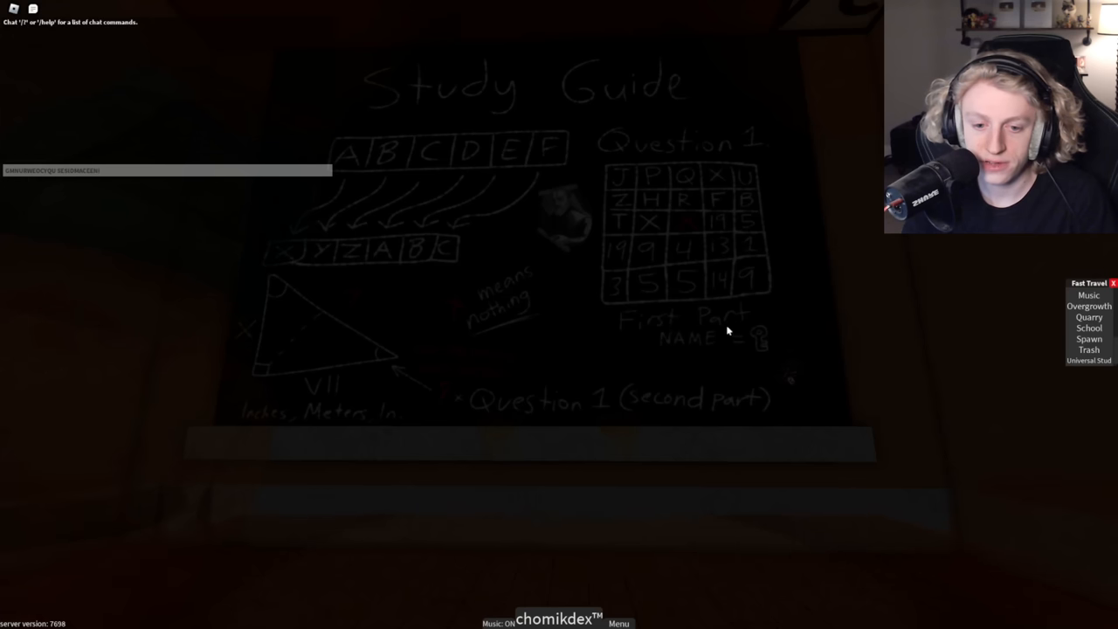
{"action": "mouse_move", "coordinate": [332, 164]}
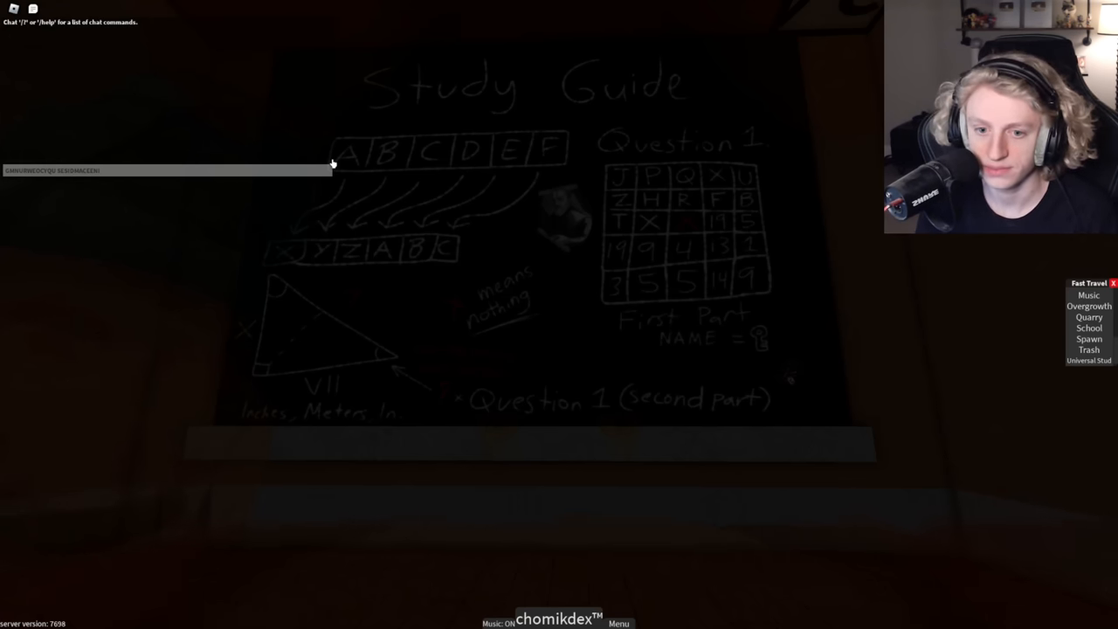
{"action": "mouse_move", "coordinate": [253, 139]}
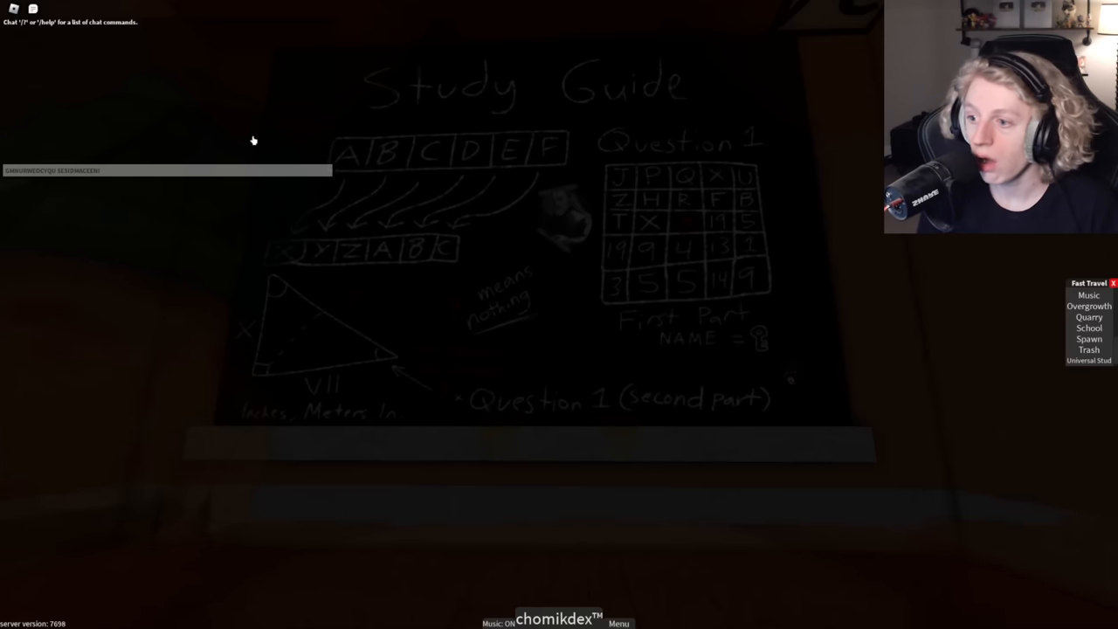
{"action": "mouse_move", "coordinate": [90, 181]}
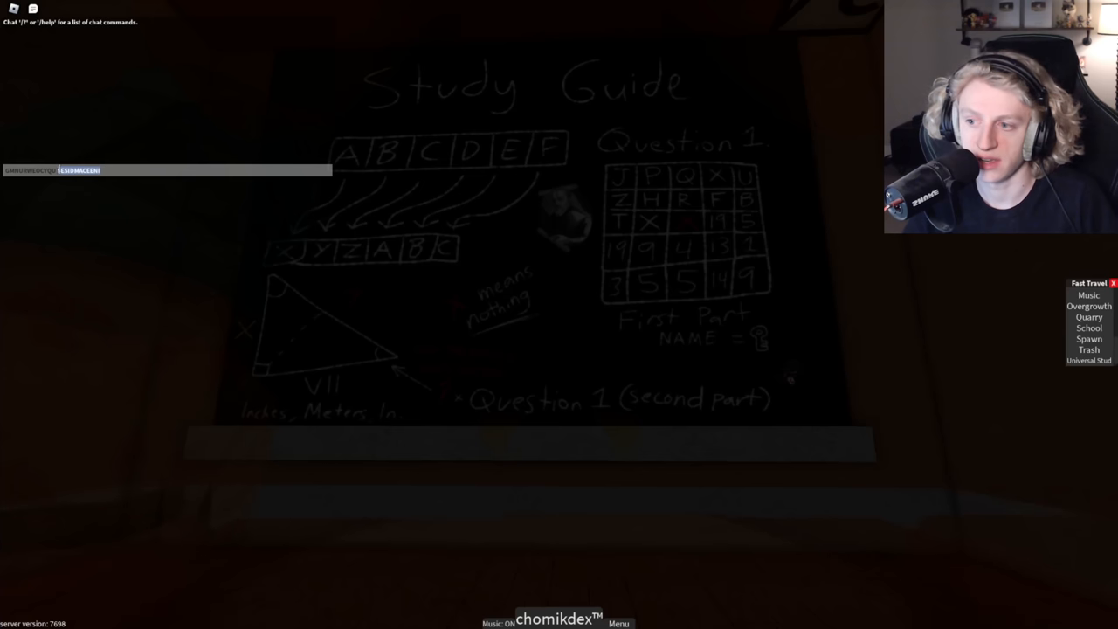
{"action": "type", "text": "PBPFAJXZBBKF"}
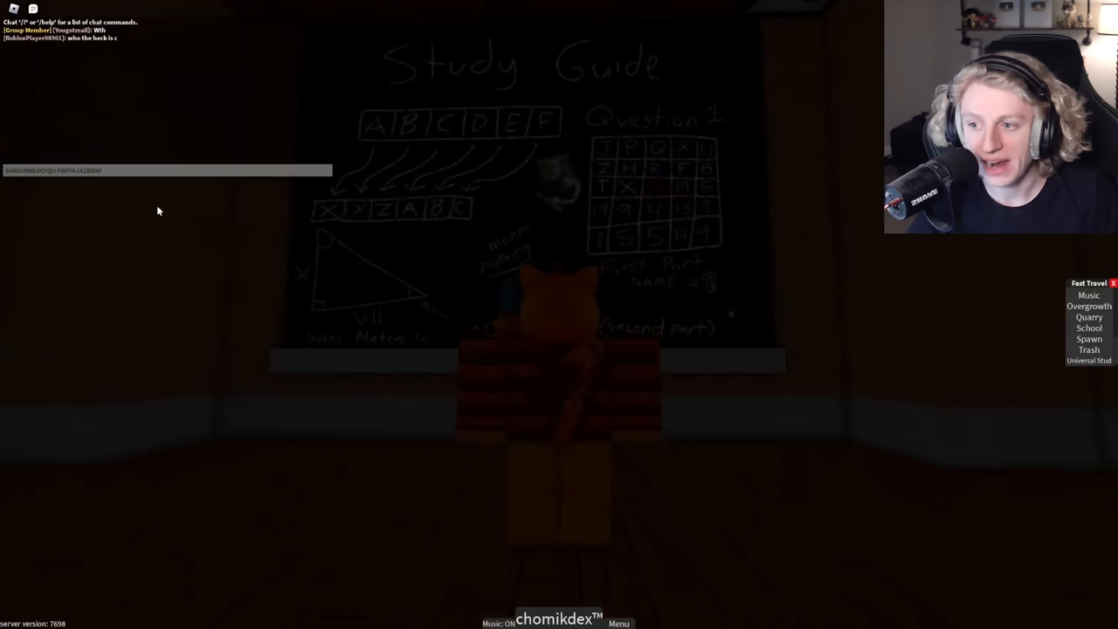
{"action": "mouse_move", "coordinate": [82, 264]}
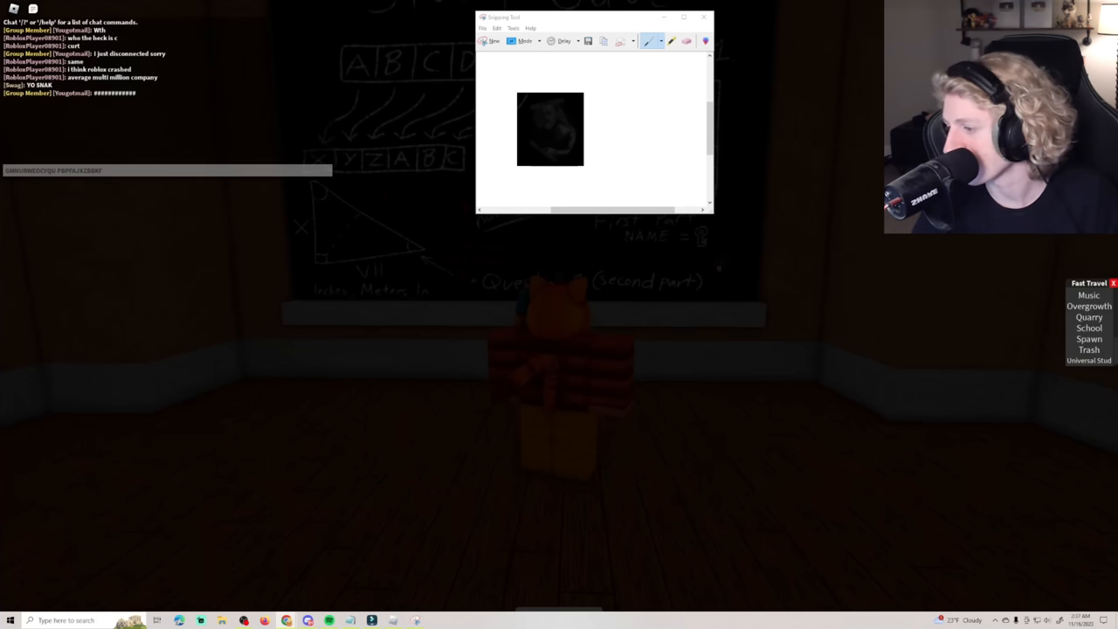
Snip the chalkboard's chomik picture in Snipping Tool, then return to Roblox
{"action": "left_click", "coordinate": [703, 16]}
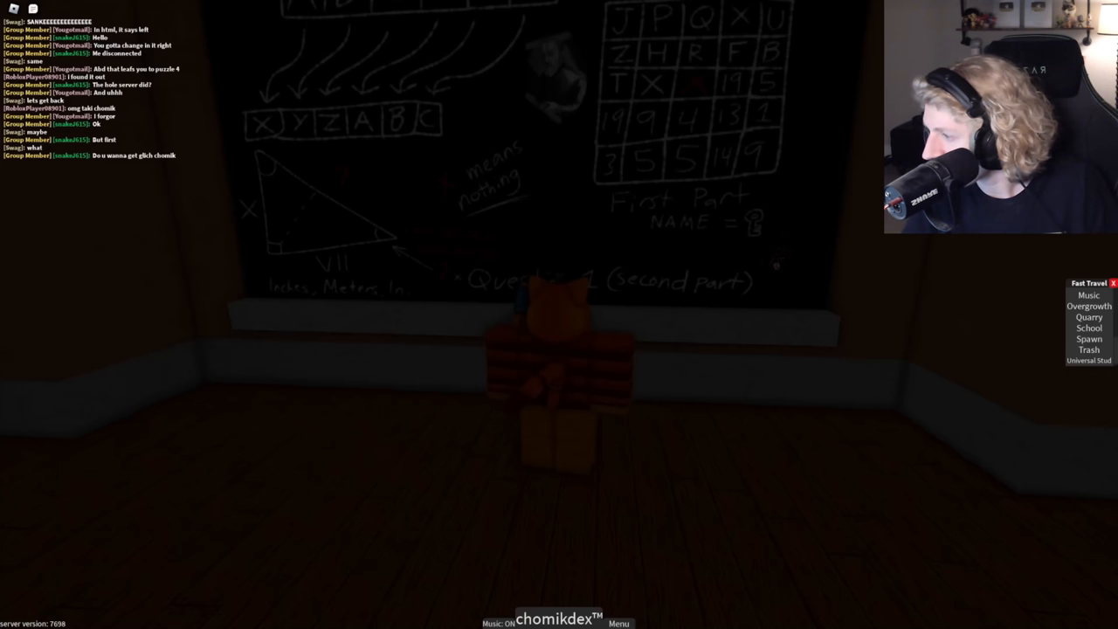
{"action": "type", "text": "nope"}
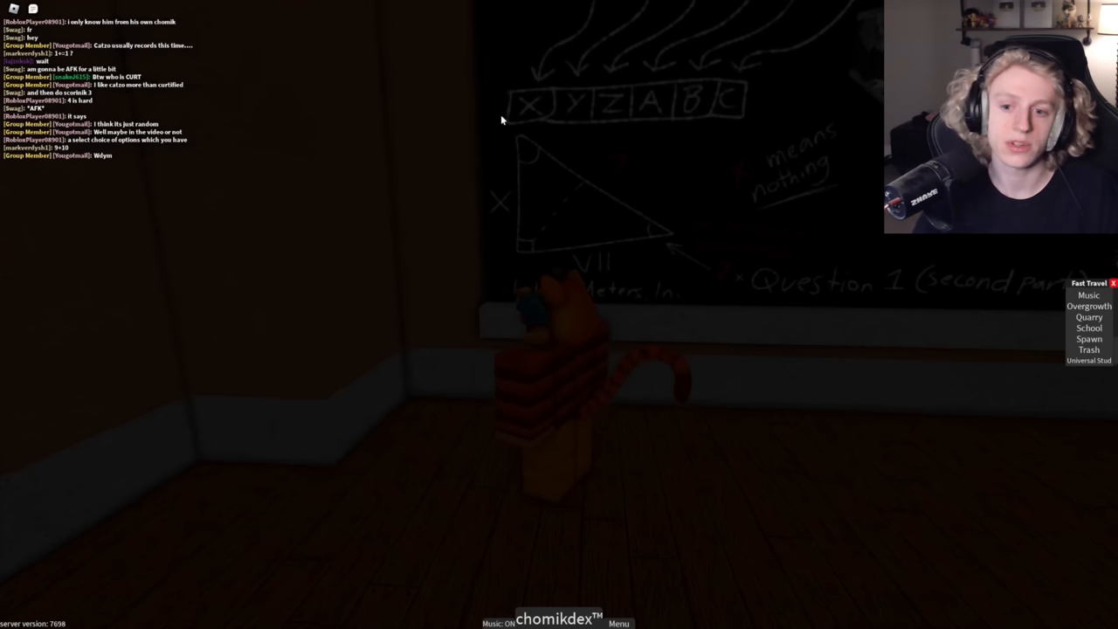
{"action": "mouse_move", "coordinate": [664, 326]}
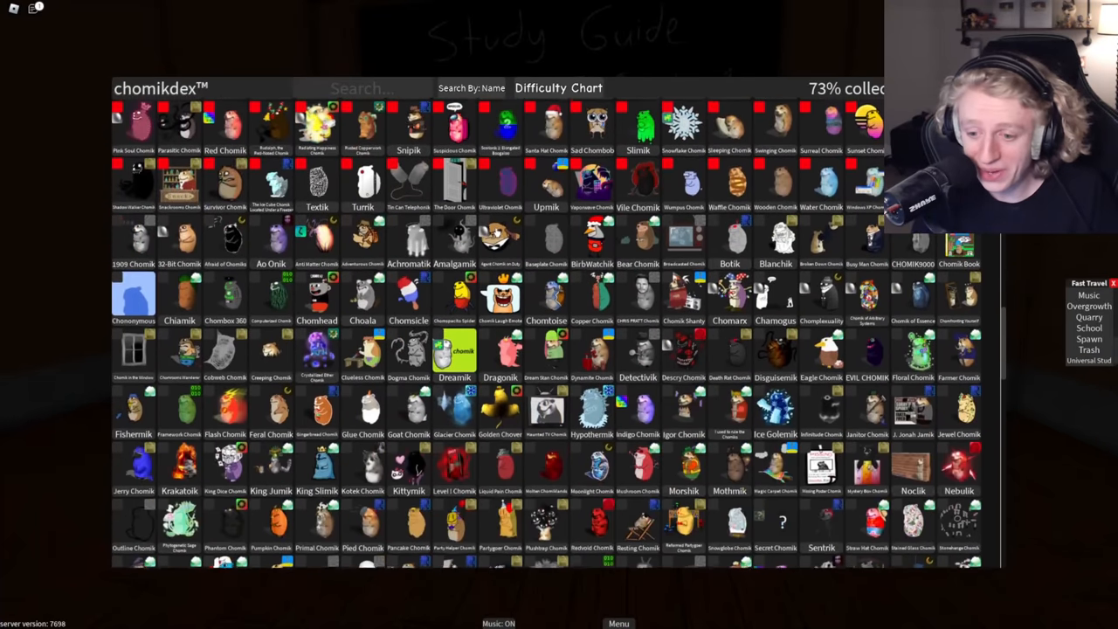
Scroll the chomikdex grid down until the Desmos Chomik row shows
{"action": "scroll", "scroll_direction": "down", "scroll_amount": 3}
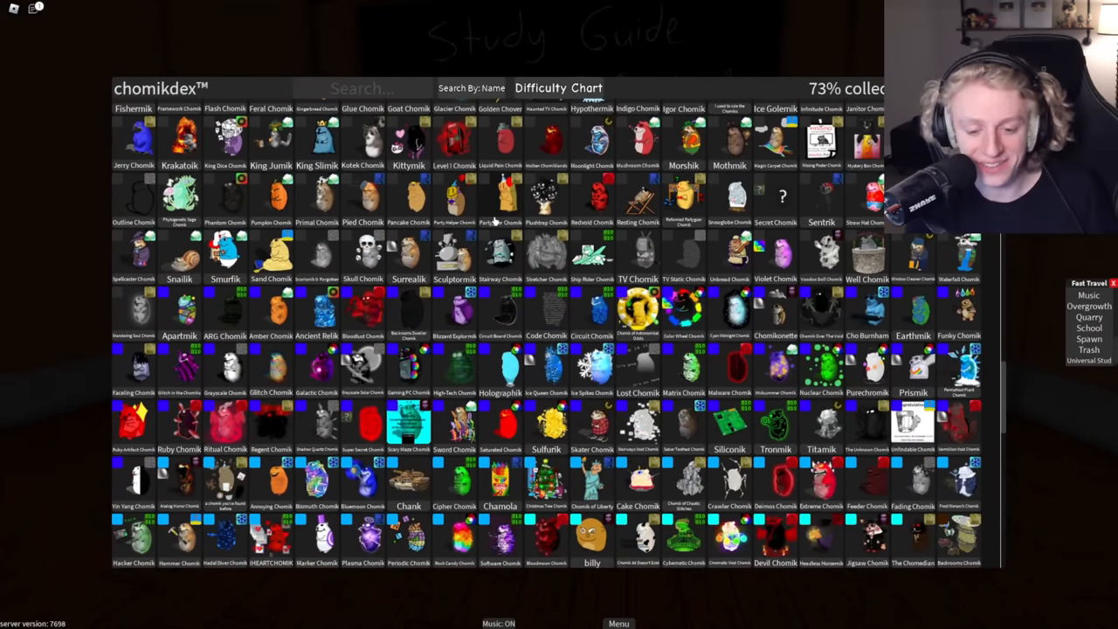
{"action": "scroll", "scroll_direction": "down", "scroll_amount": 3}
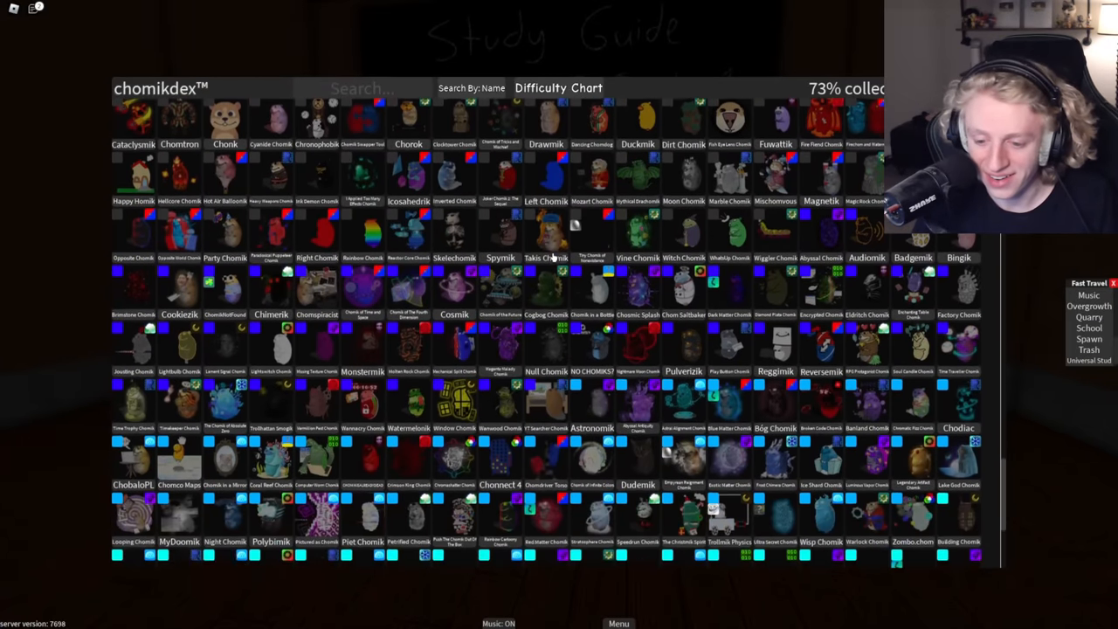
{"action": "scroll", "scroll_direction": "down", "scroll_amount": 3}
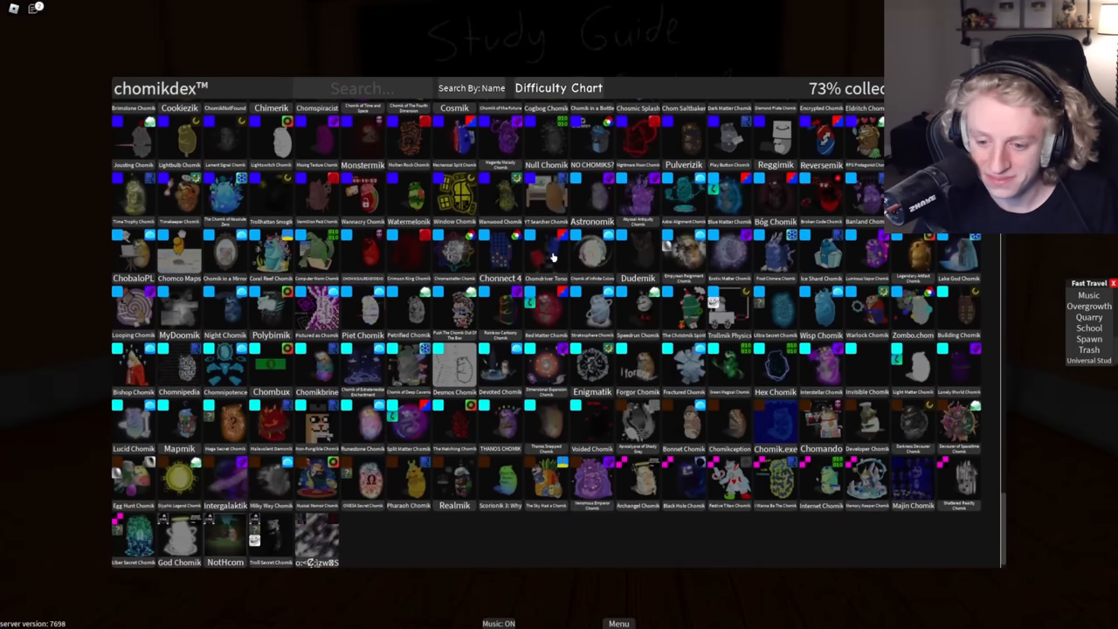
{"action": "mouse_move", "coordinate": [306, 211]}
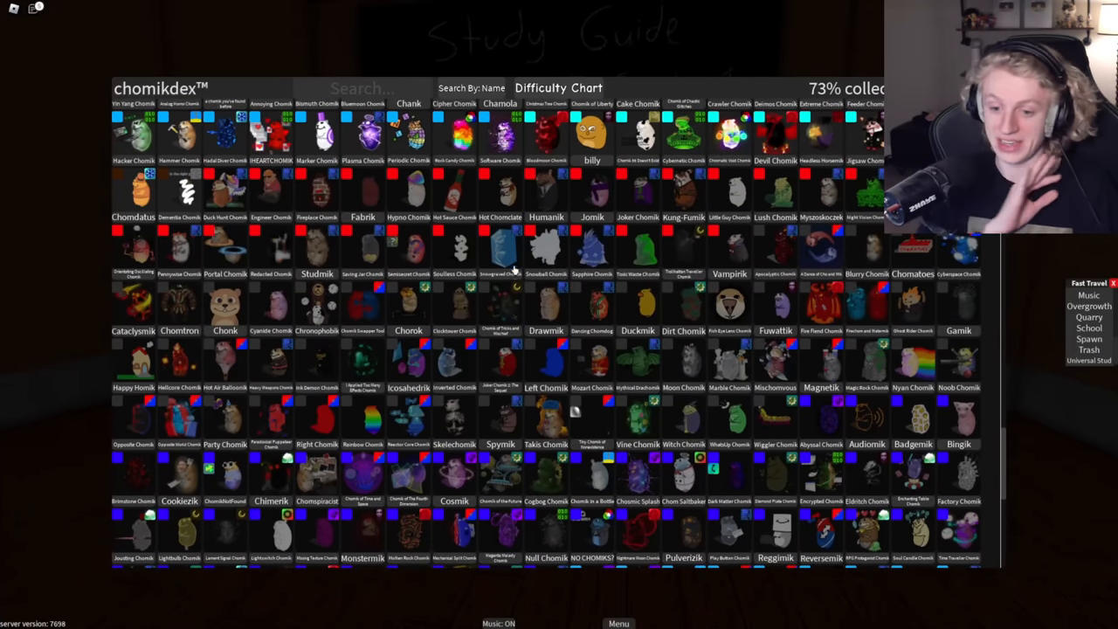
{"action": "scroll", "scroll_direction": "down", "scroll_amount": 3}
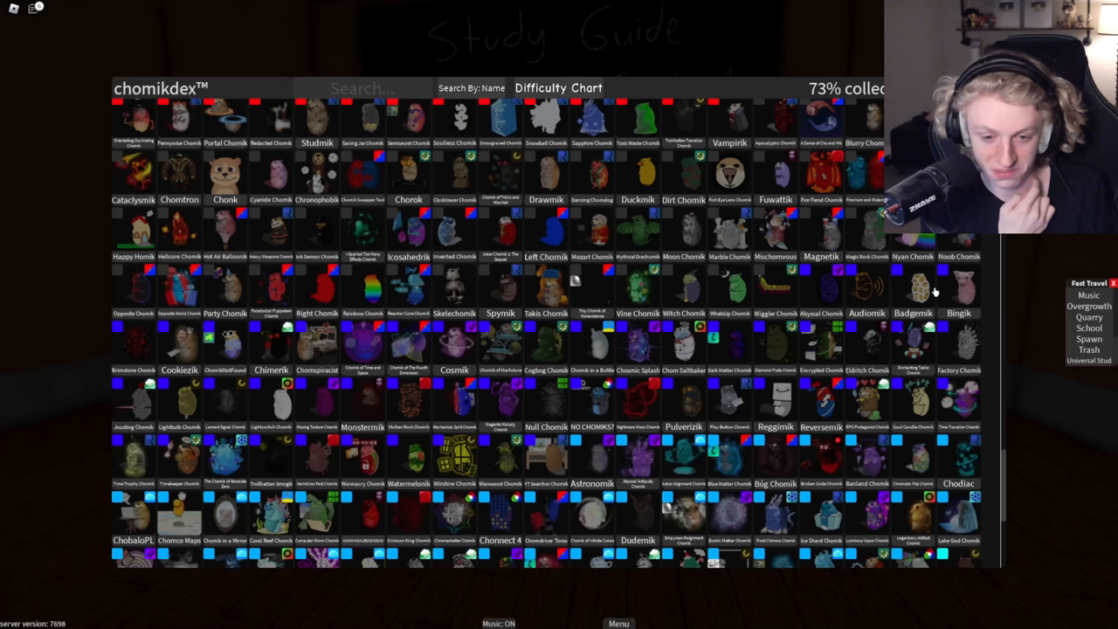
{"action": "mouse_move", "coordinate": [460, 354]}
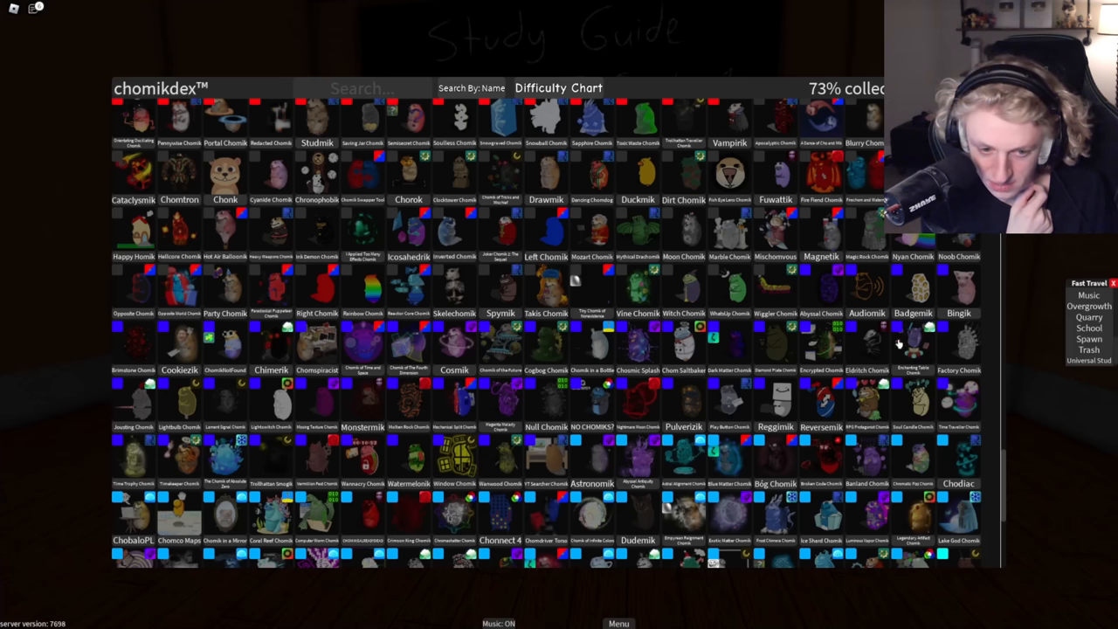
{"action": "mouse_move", "coordinate": [319, 411]}
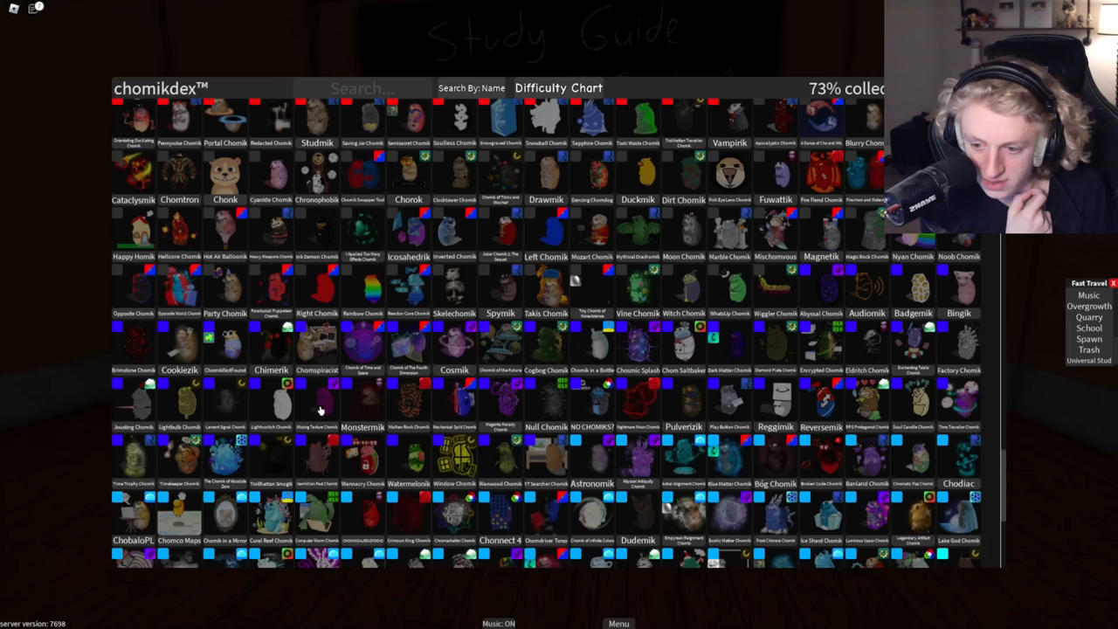
{"action": "mouse_move", "coordinate": [450, 417]}
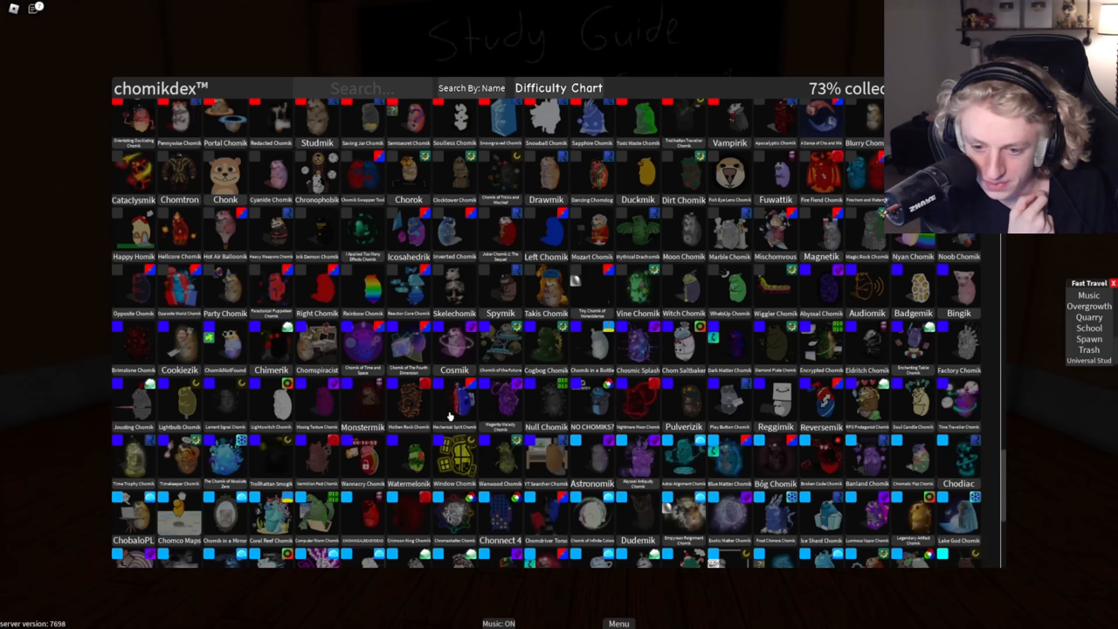
{"action": "mouse_move", "coordinate": [861, 404]}
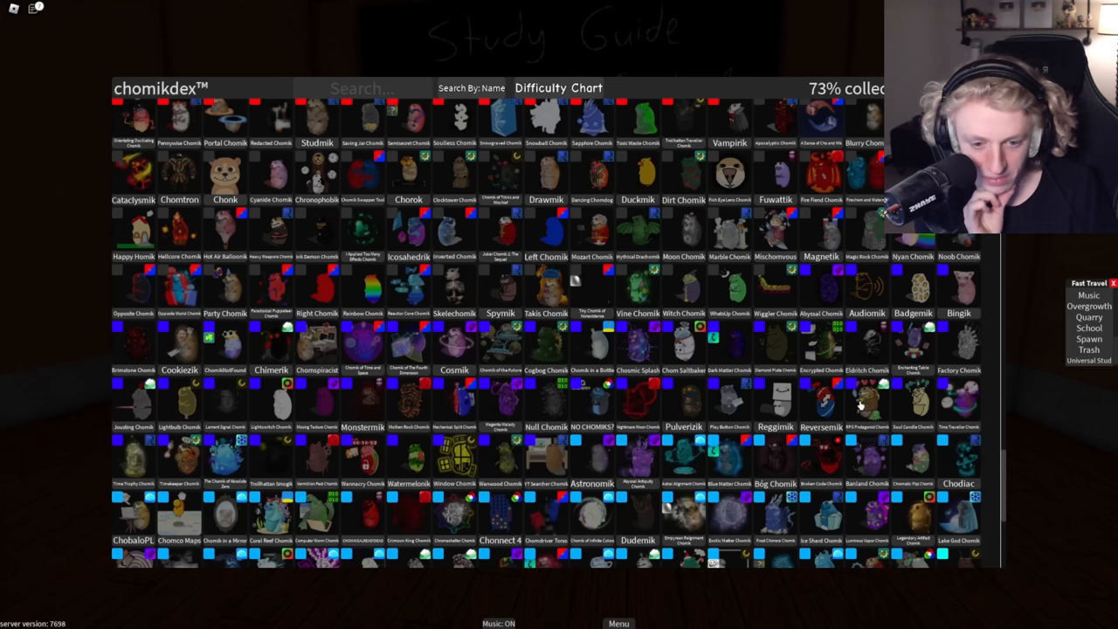
{"action": "mouse_move", "coordinate": [184, 455]}
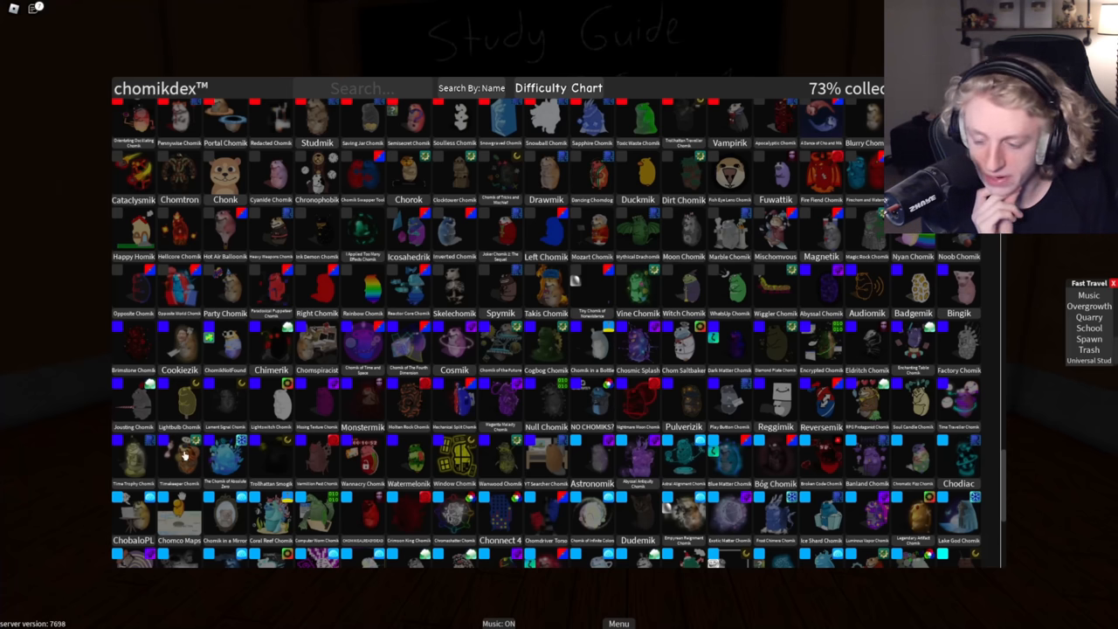
{"action": "scroll", "scroll_direction": "down", "scroll_amount": 3}
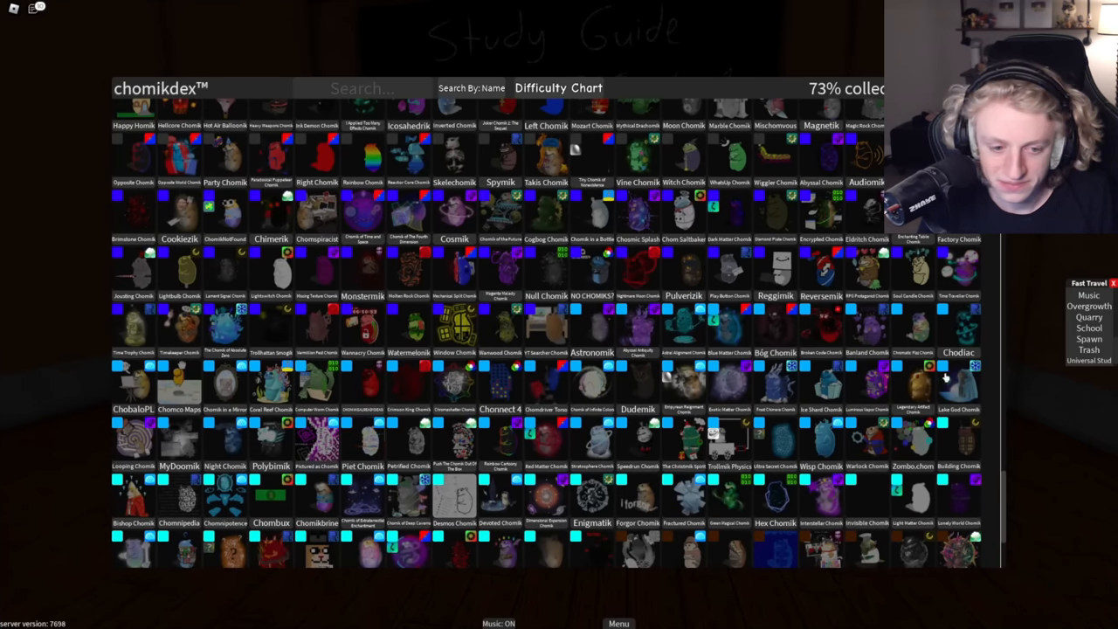
{"action": "scroll", "scroll_direction": "down", "scroll_amount": 3}
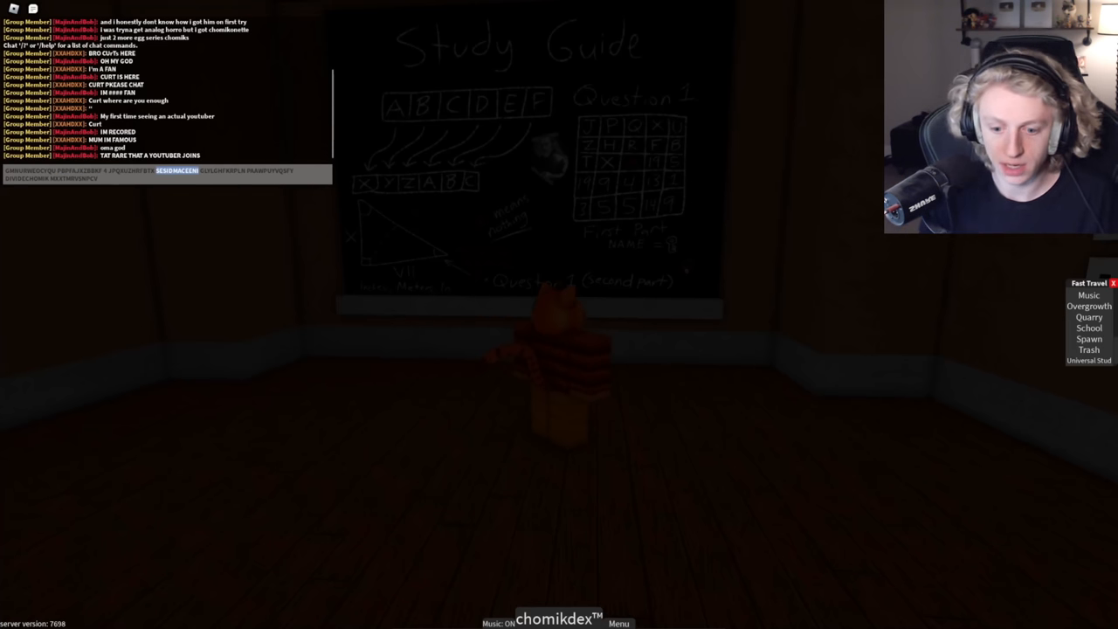
Open the chomikdex and search it for 'divide'
{"action": "left_click", "coordinate": [559, 622]}
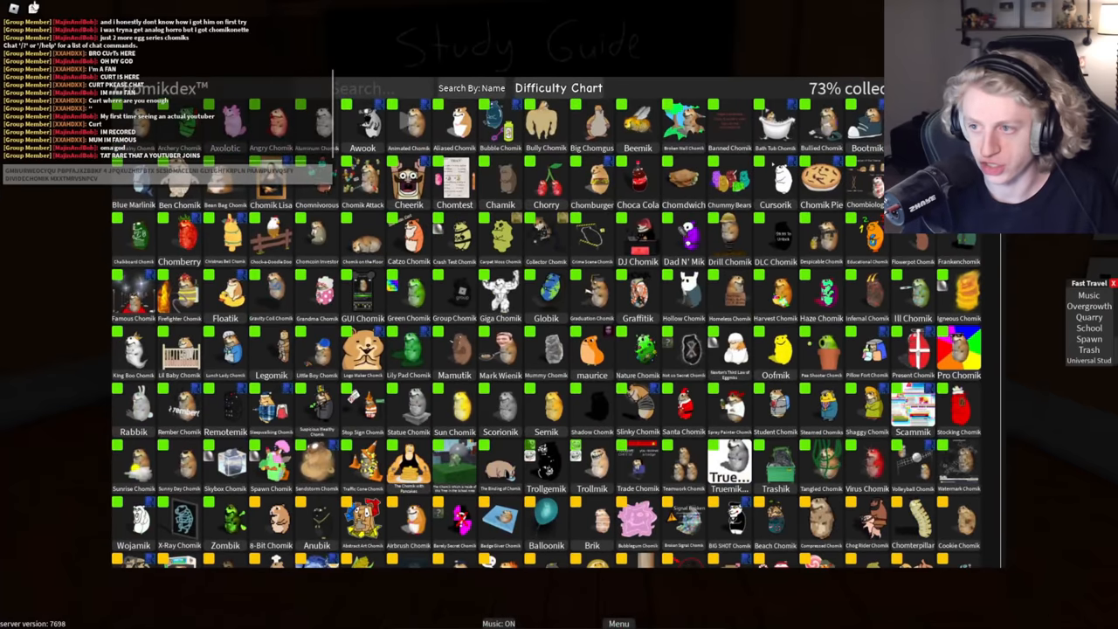
{"action": "type", "text": "divide"}
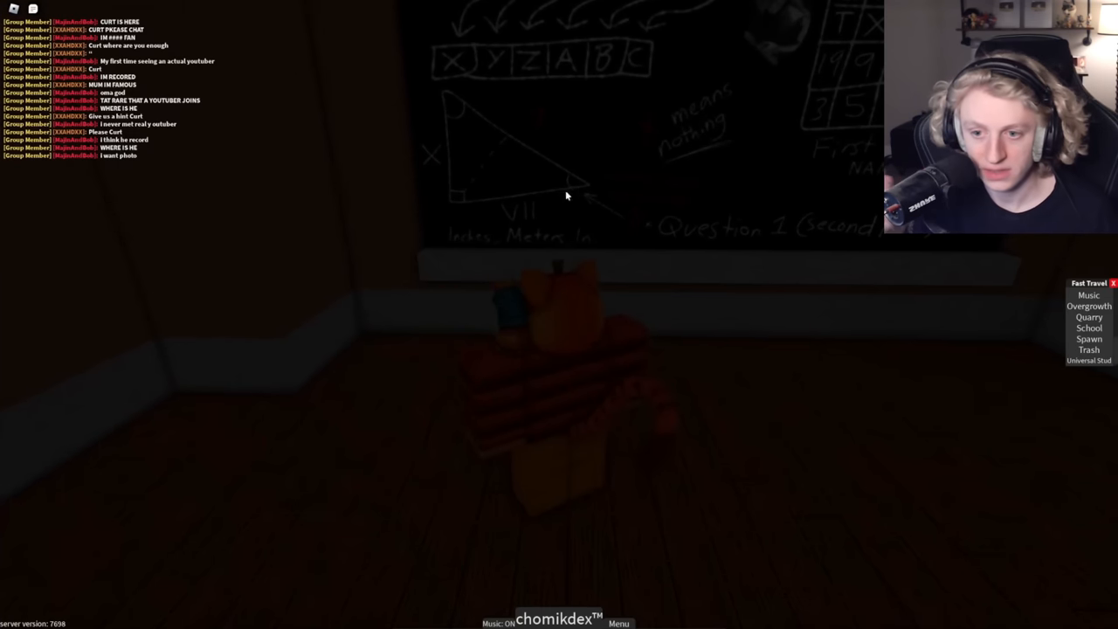
{"action": "mouse_move", "coordinate": [445, 146]}
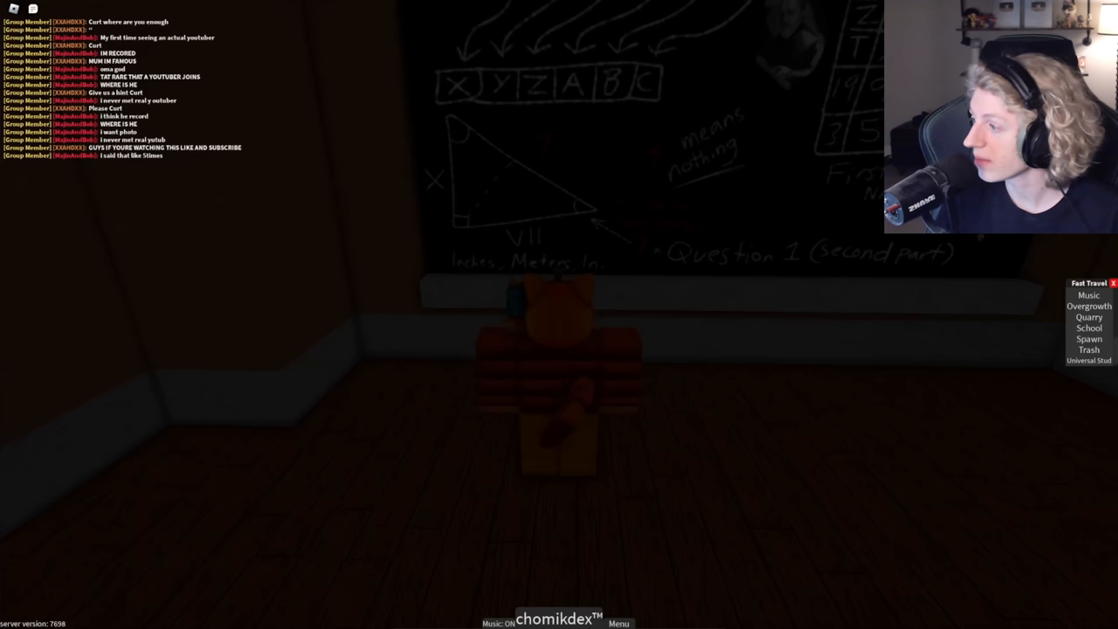
{"action": "mouse_move", "coordinate": [223, 223]}
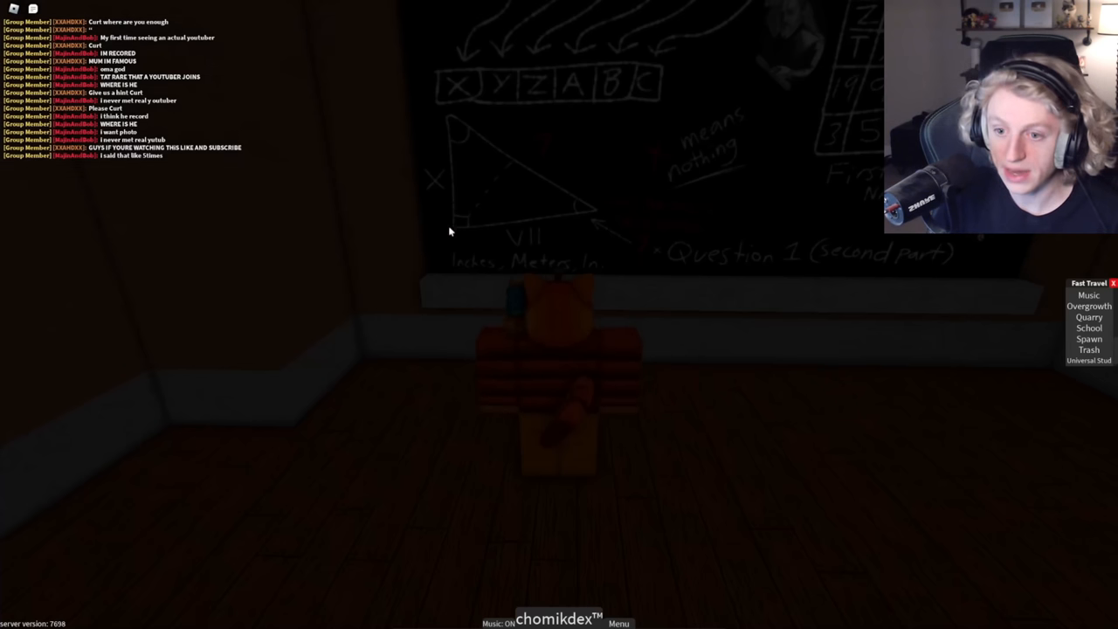
{"action": "mouse_move", "coordinate": [381, 172]}
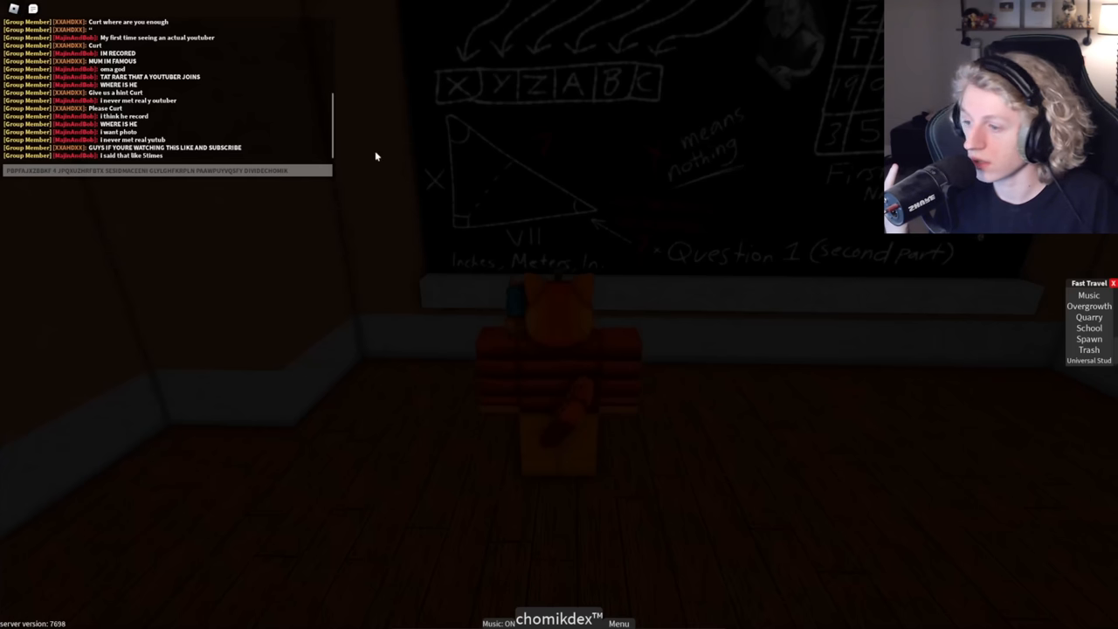
{"action": "mouse_move", "coordinate": [391, 171]}
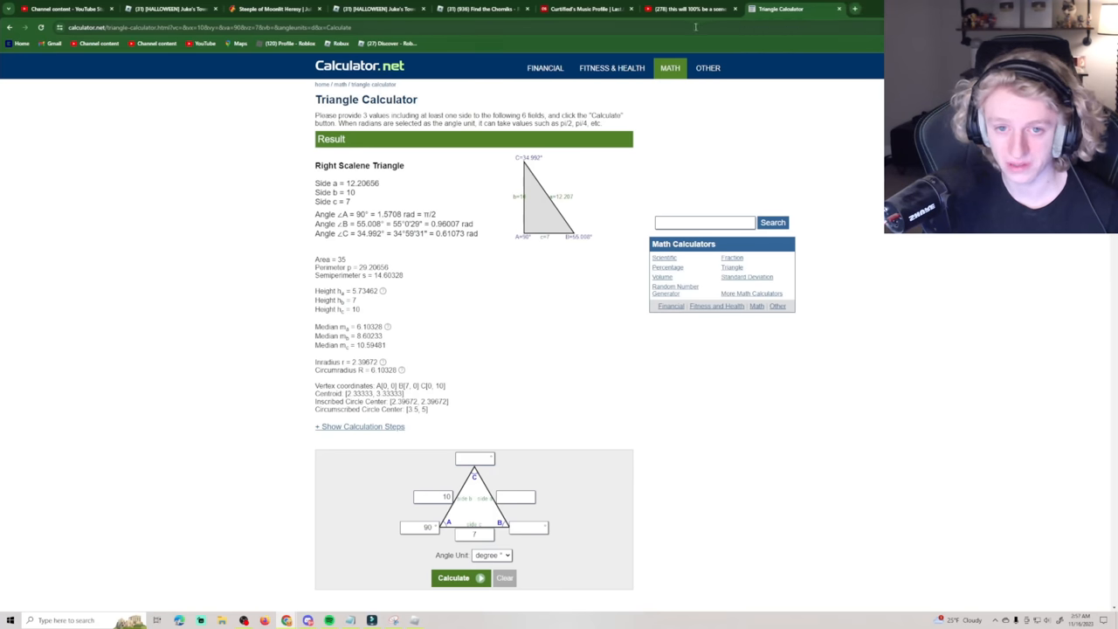
Switch to the YouTube tab and close it, returning to the Triangle Calculator
{"action": "left_click", "coordinate": [690, 9]}
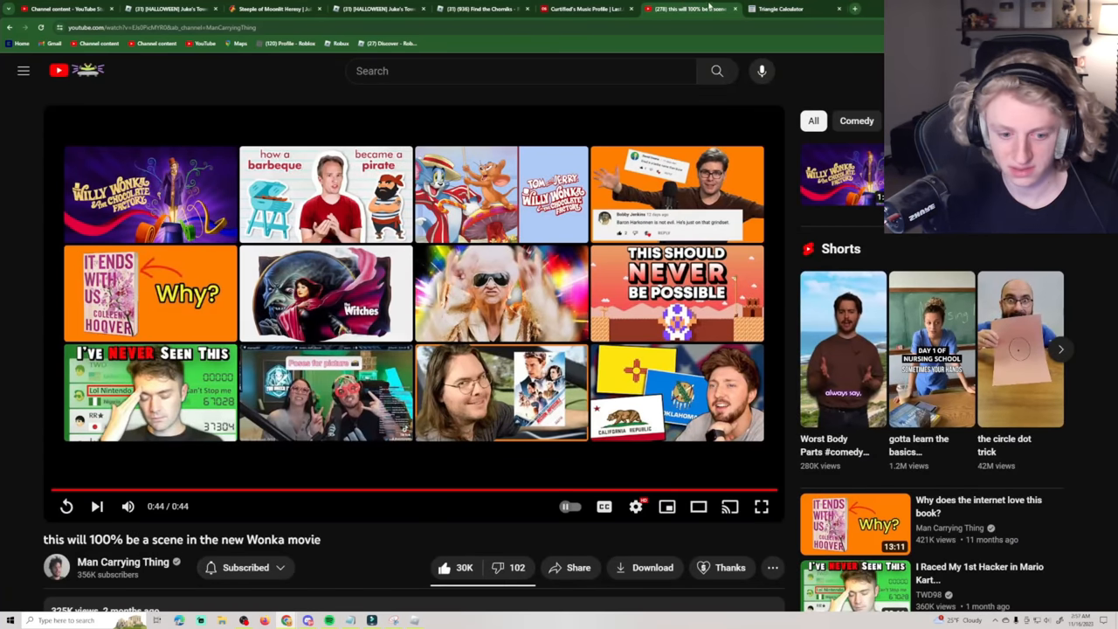
{"action": "left_click", "coordinate": [690, 9]}
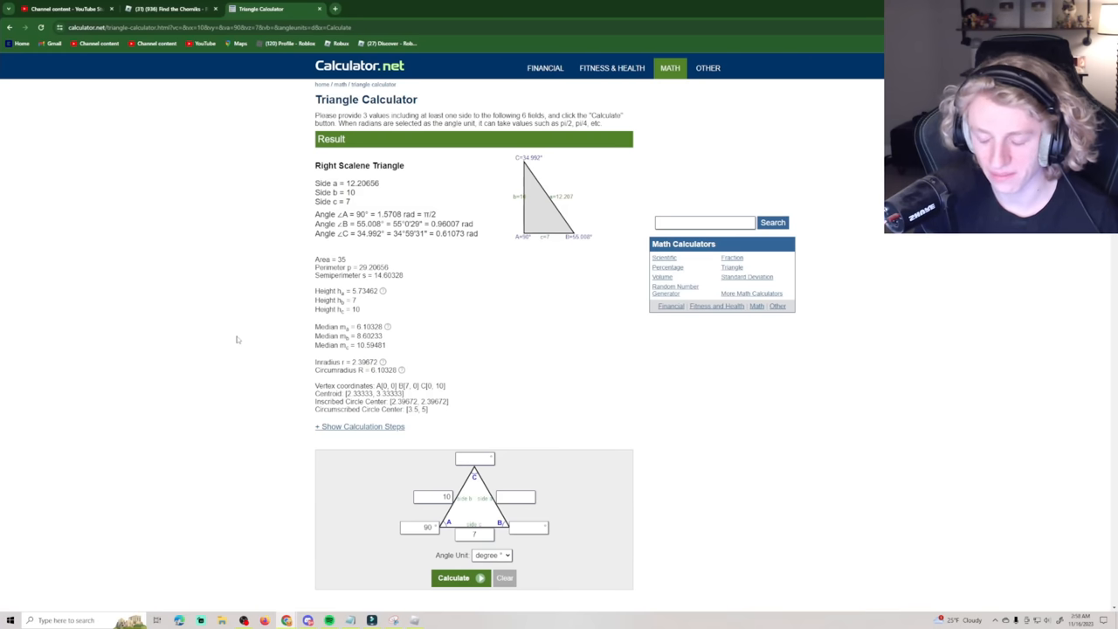
{"action": "mouse_move", "coordinate": [642, 4]}
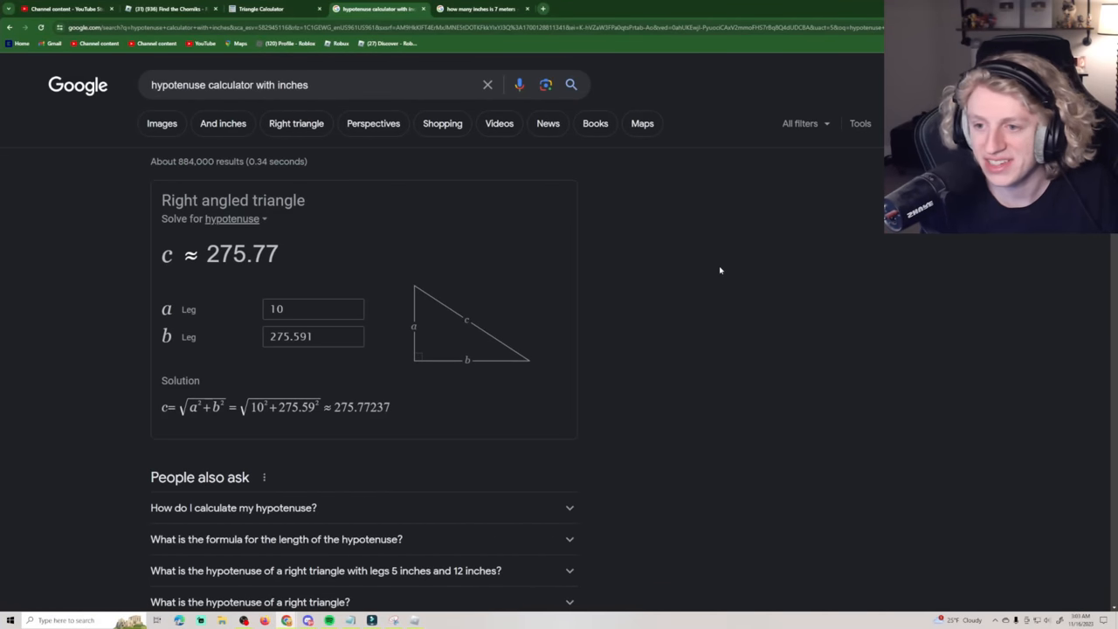
{"action": "mouse_move", "coordinate": [342, 297]}
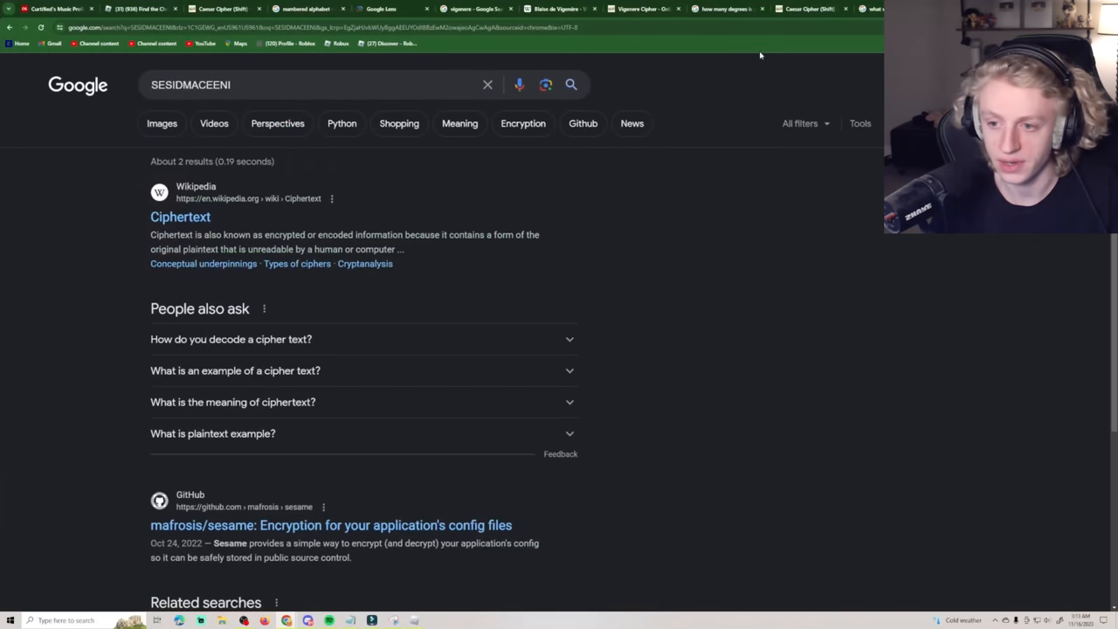
{"action": "mouse_move", "coordinate": [267, 84]}
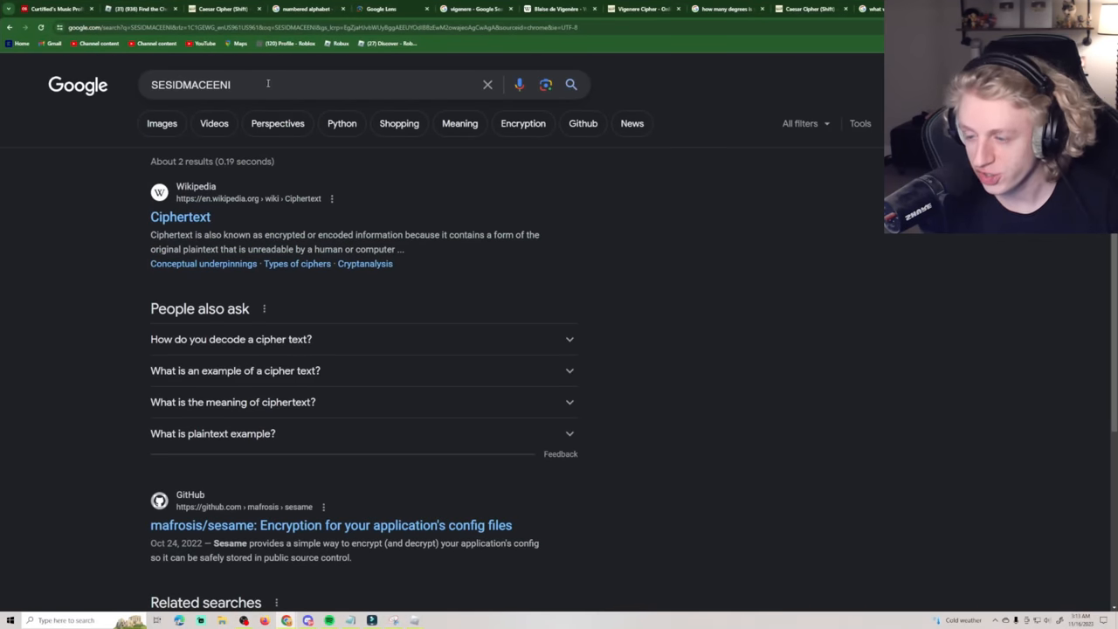
Scroll the SESIDMACEENI results down to the related searches
{"action": "scroll", "scroll_direction": "down", "scroll_amount": 3}
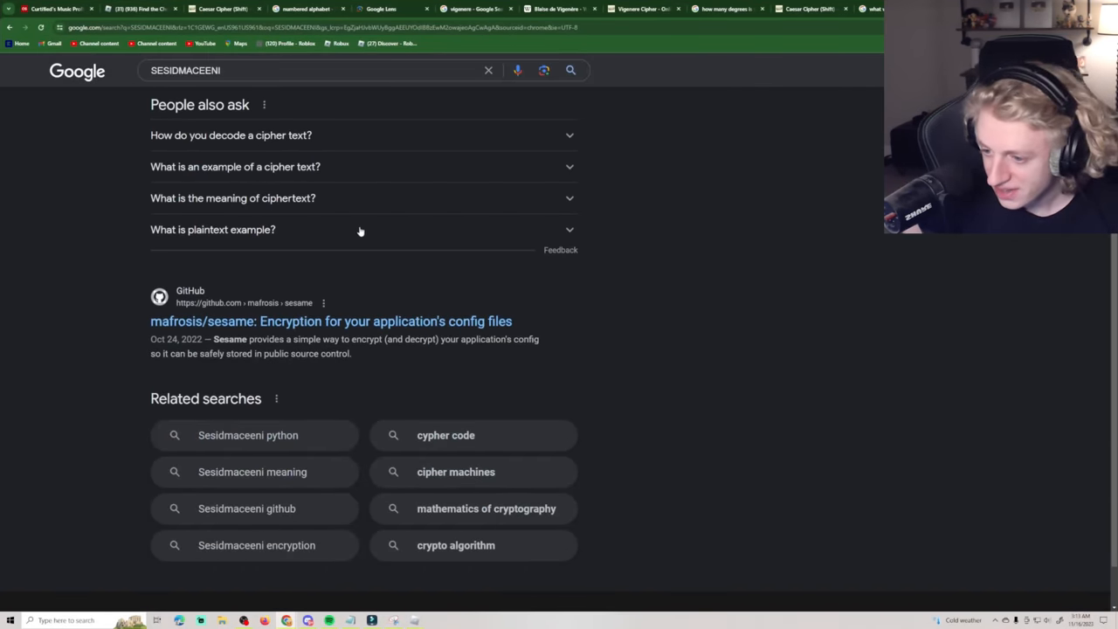
{"action": "scroll", "scroll_direction": "down", "scroll_amount": 3}
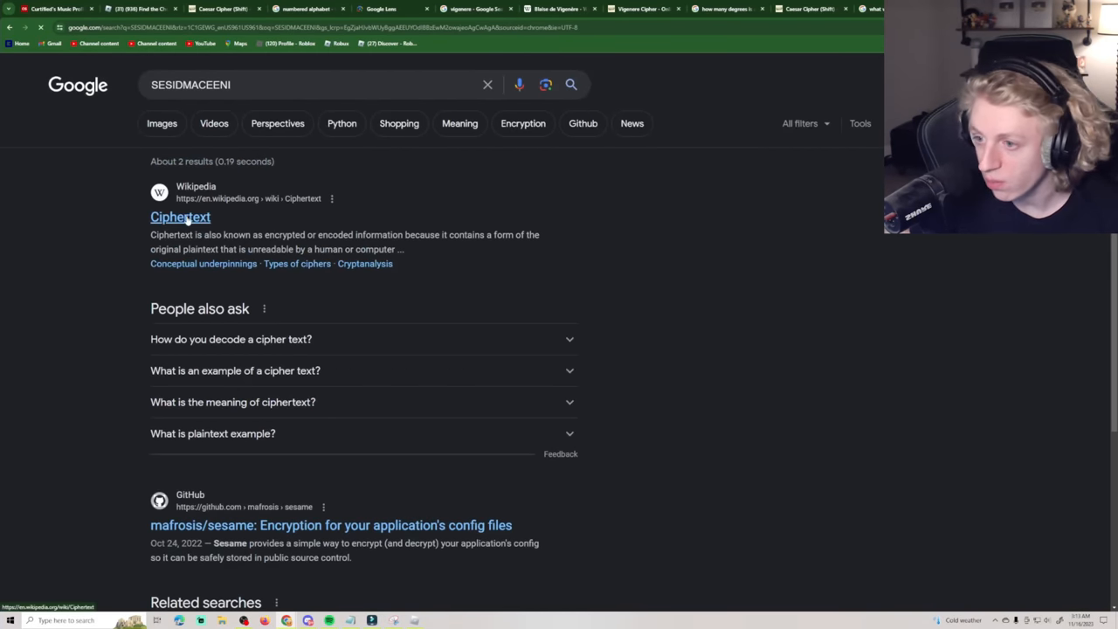
{"action": "left_click", "coordinate": [179, 216]}
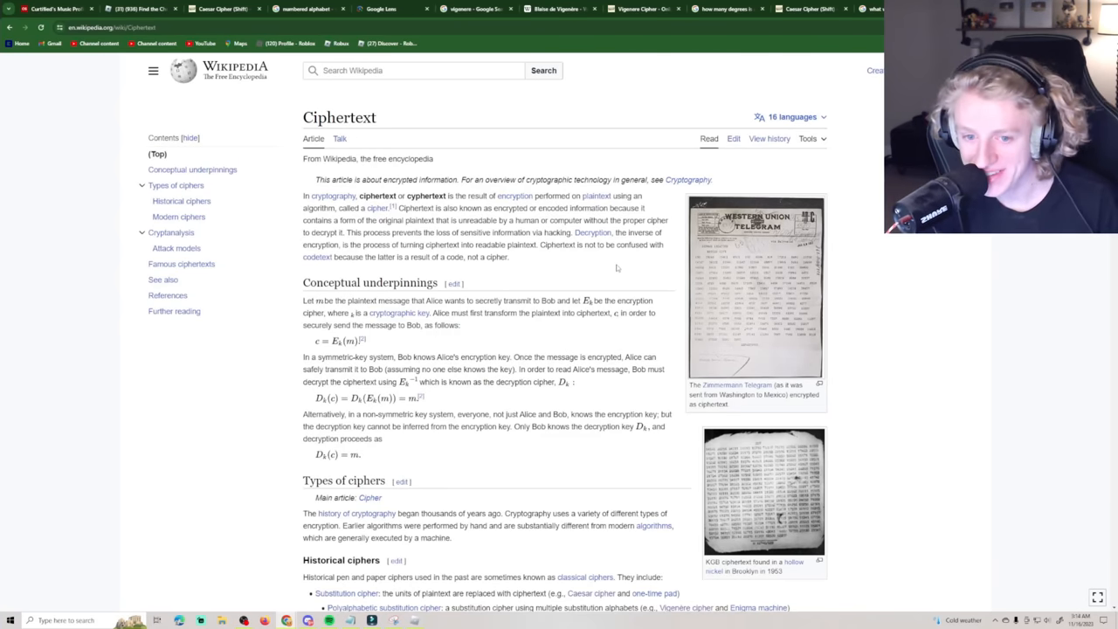
{"action": "scroll", "scroll_direction": "down", "scroll_amount": 3}
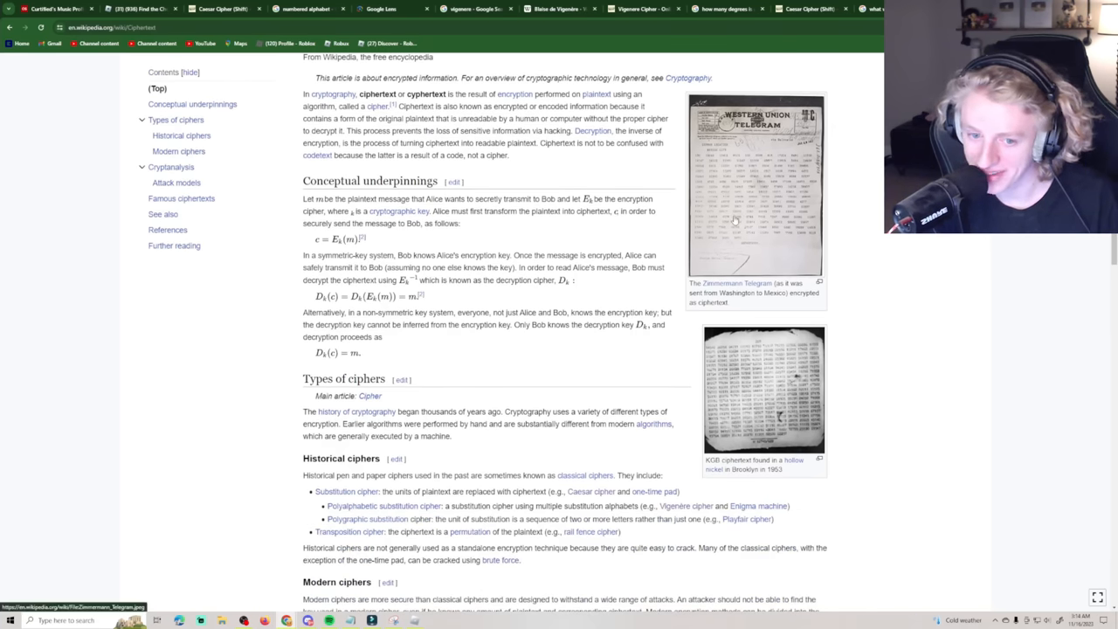
{"action": "left_click", "coordinate": [755, 188]}
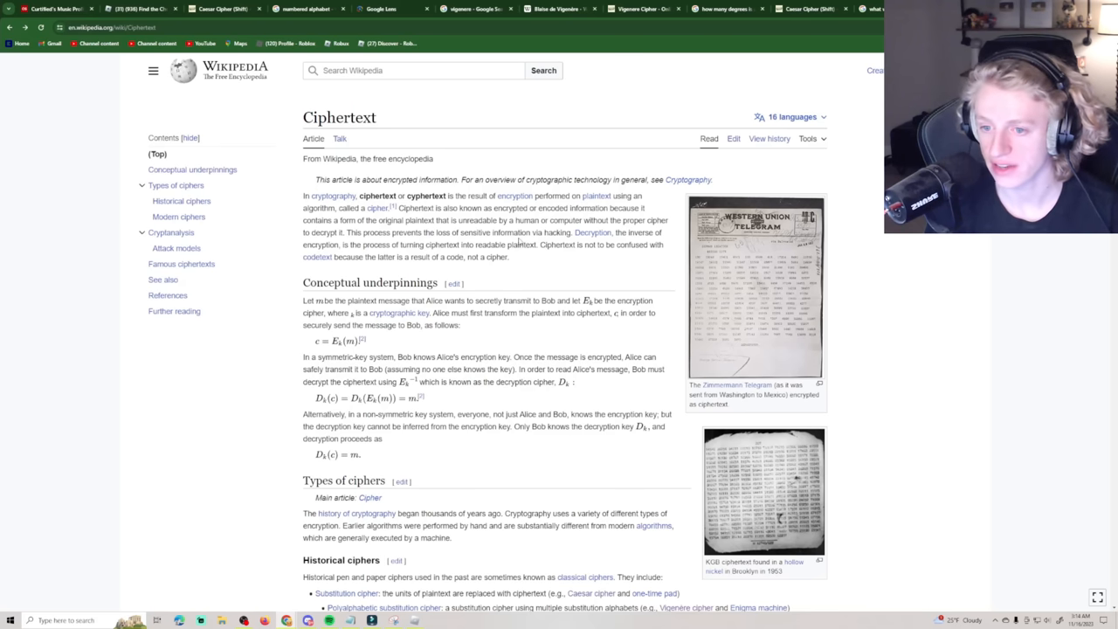
{"action": "scroll", "scroll_direction": "down", "scroll_amount": 3}
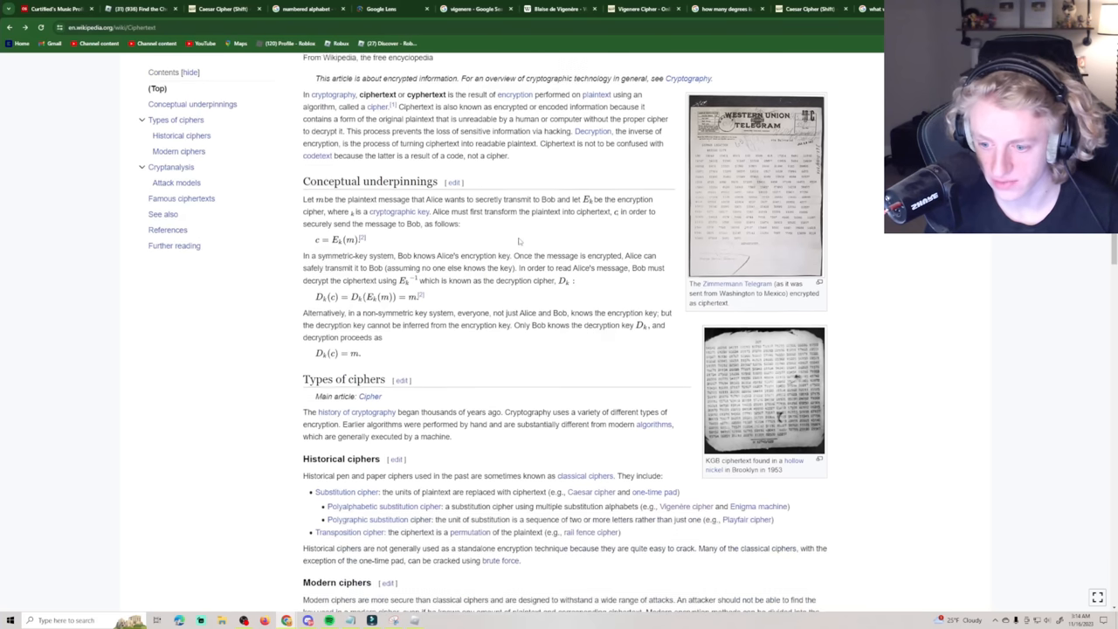
{"action": "scroll", "scroll_direction": "down", "scroll_amount": 3}
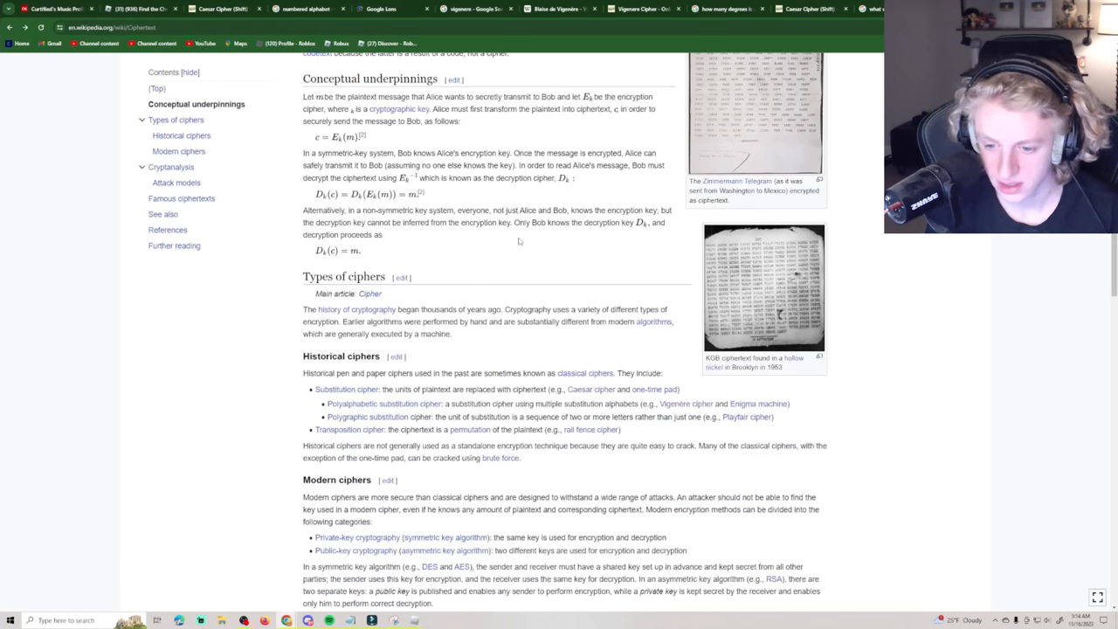
{"action": "scroll", "scroll_direction": "down", "scroll_amount": 3}
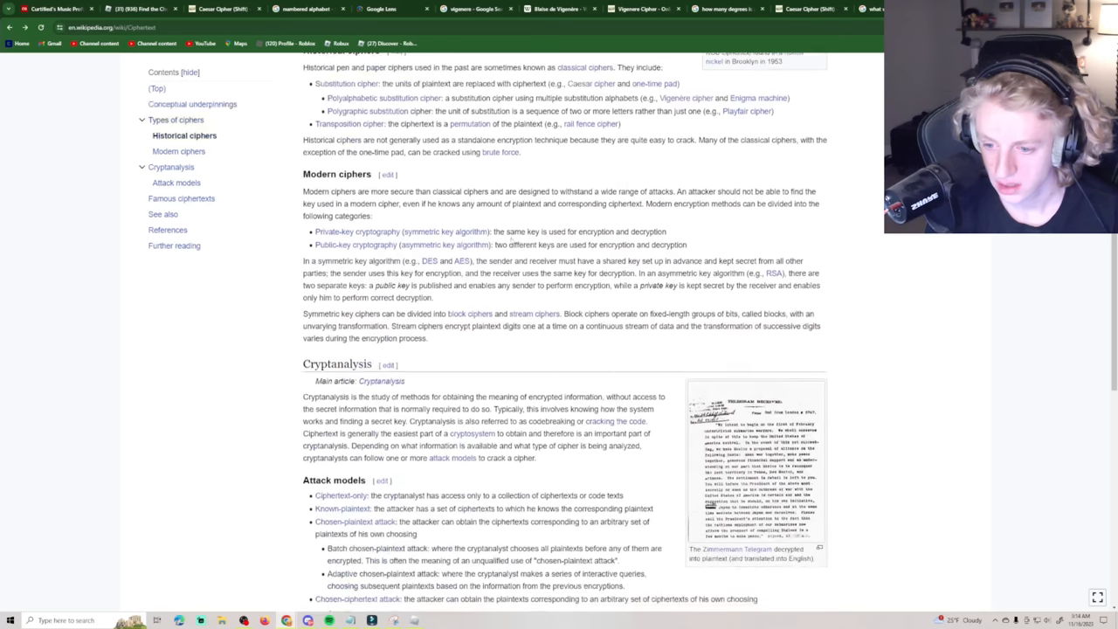
{"action": "scroll", "scroll_direction": "up", "scroll_amount": 3}
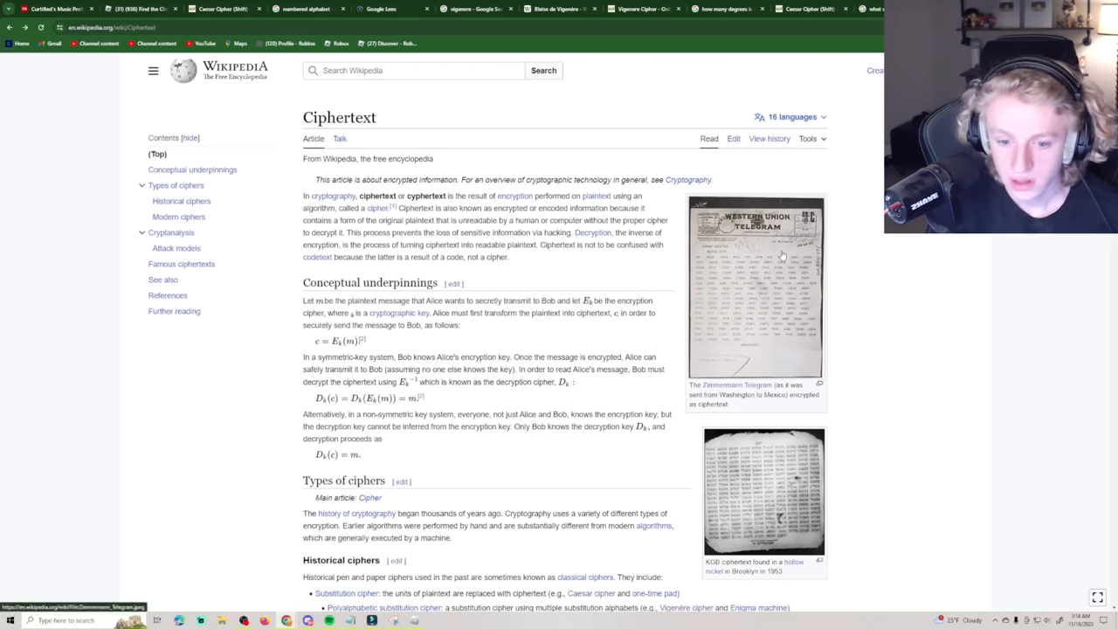
{"action": "left_click", "coordinate": [755, 288]}
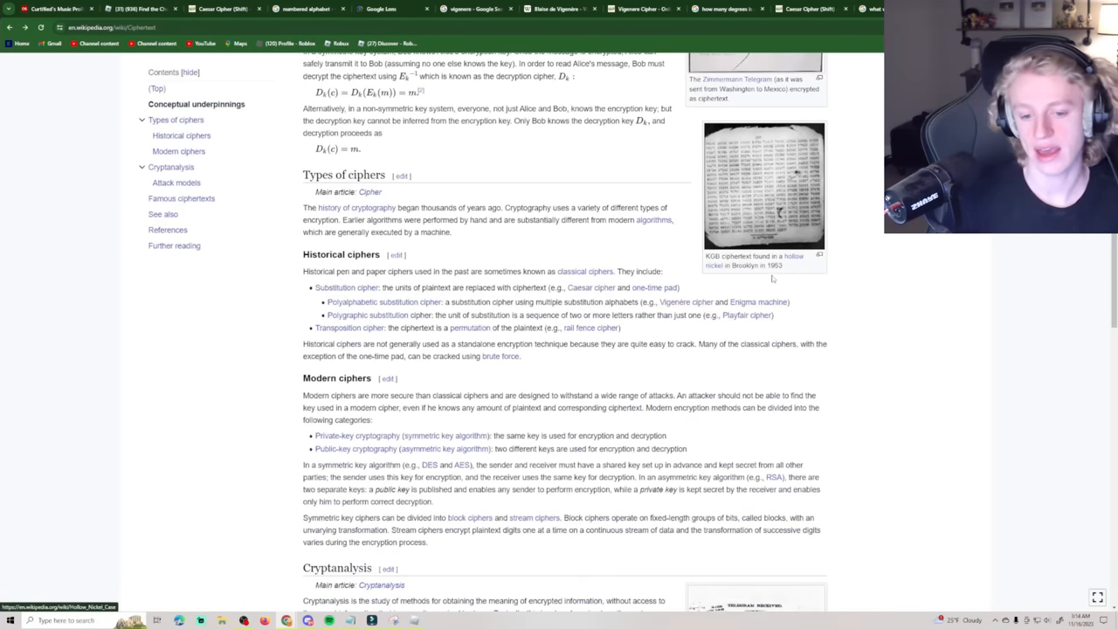
{"action": "scroll", "scroll_direction": "down", "scroll_amount": 3}
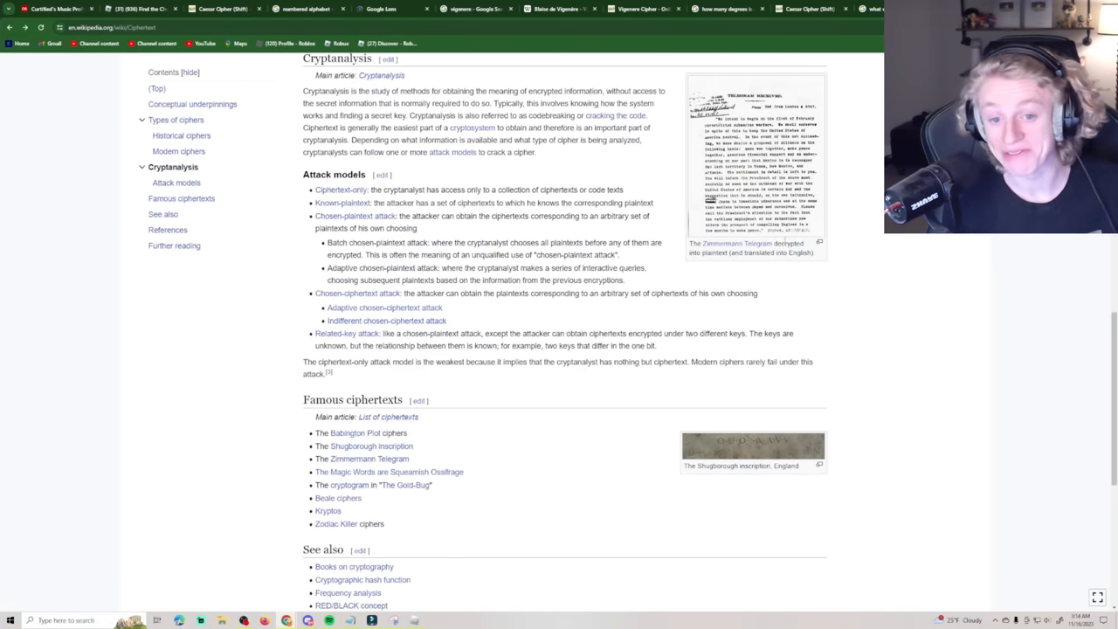
{"action": "scroll", "scroll_direction": "down", "scroll_amount": 3}
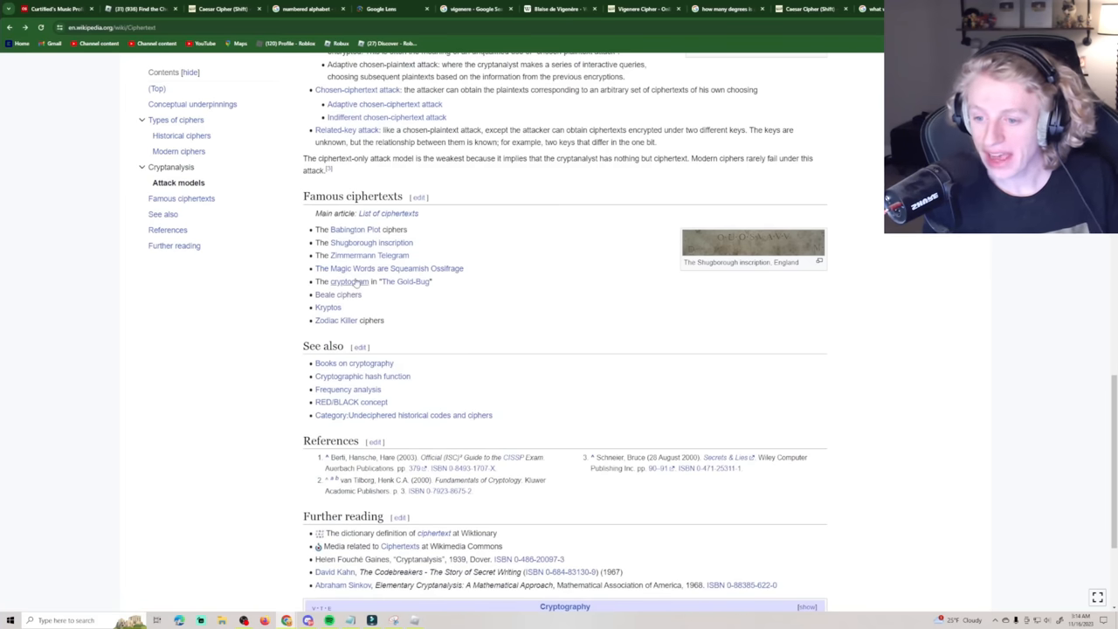
{"action": "mouse_move", "coordinate": [649, 364]}
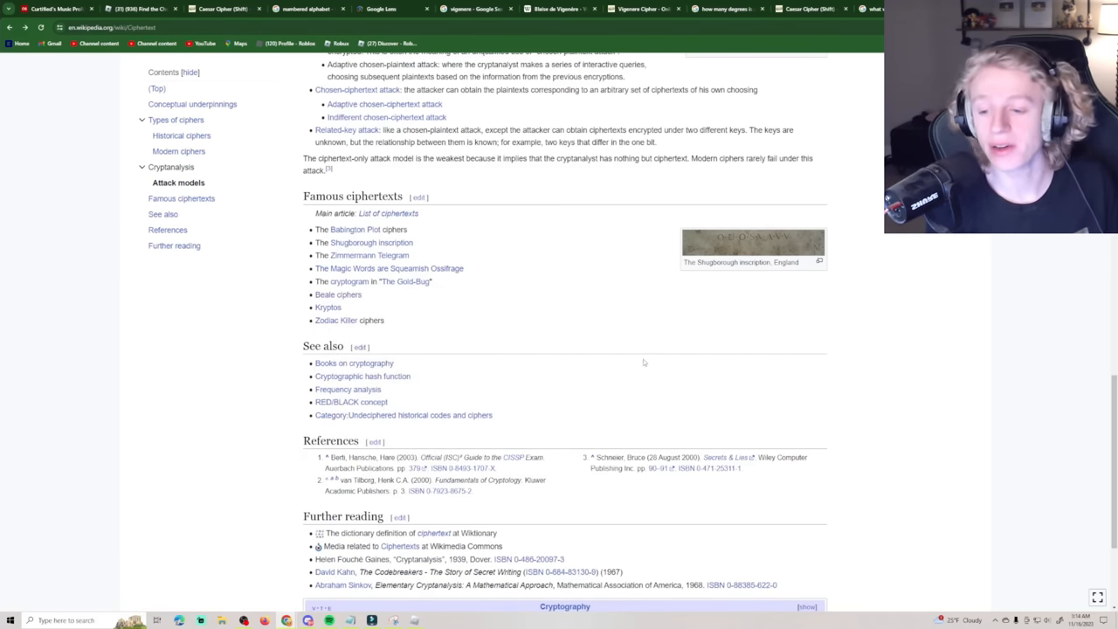
{"action": "mouse_move", "coordinate": [659, 358]}
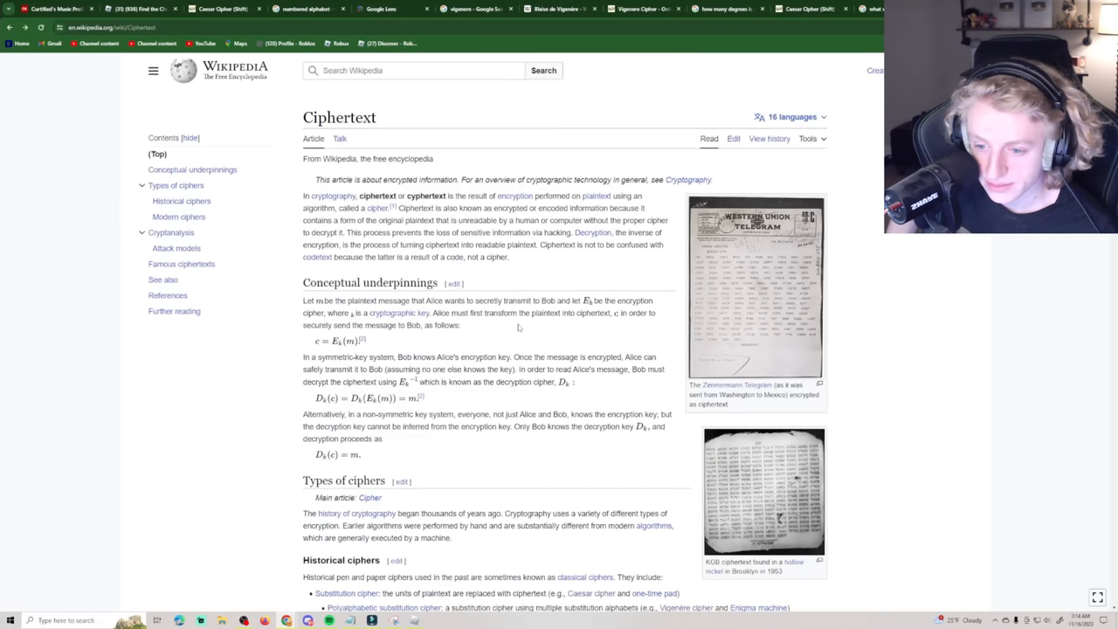
Go back to the SESIDMACEENI results and clear the old query for a new search
{"action": "left_click", "coordinate": [12, 27]}
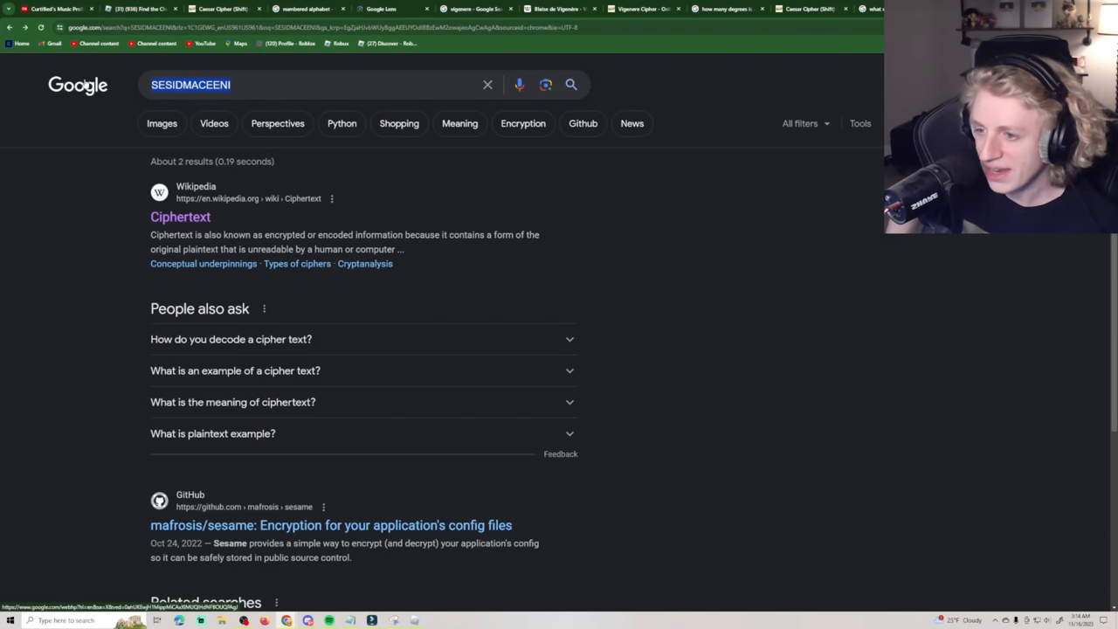
{"action": "scroll", "scroll_direction": "down", "scroll_amount": 3}
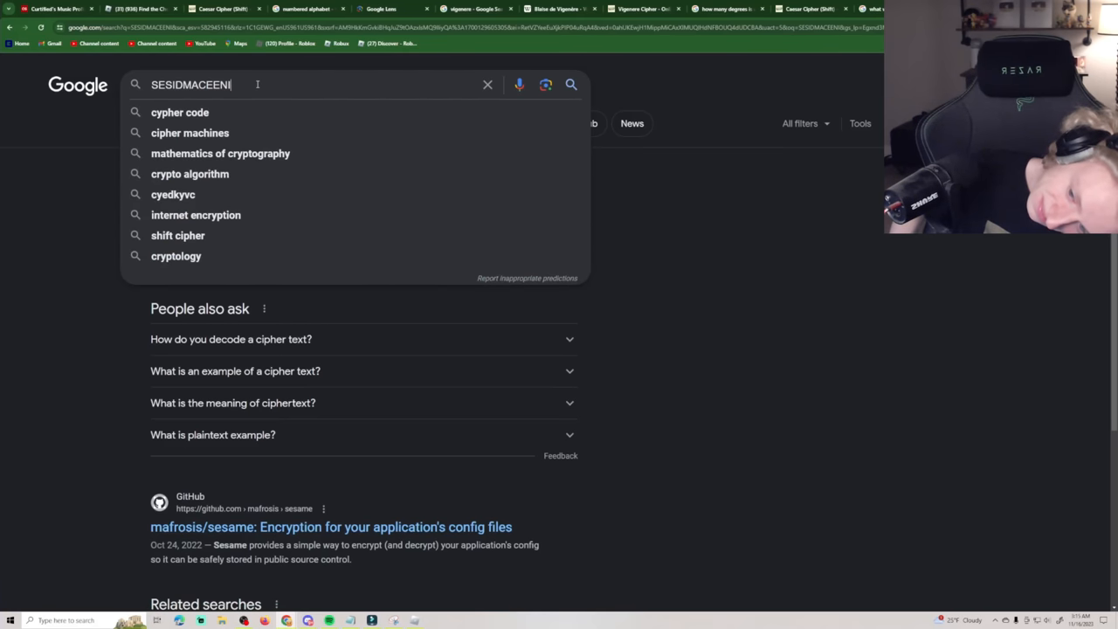
{"action": "key", "text": "enter"}
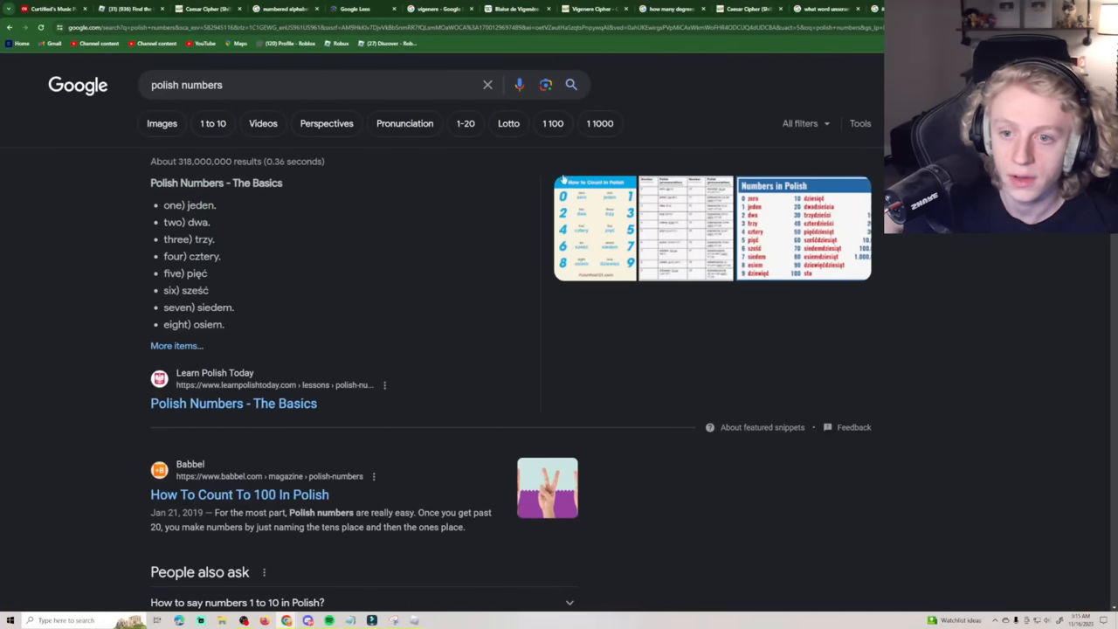
Review the 'polish numbers' results listing jeden through osiem
{"action": "double_click", "coordinate": [213, 307]}
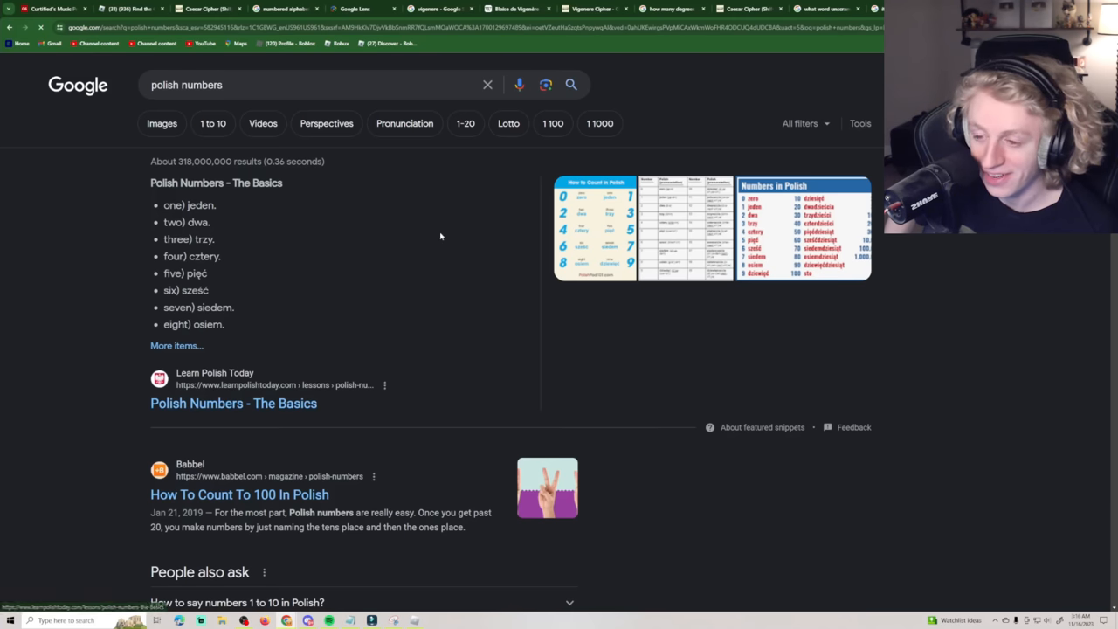
Open 'Polish Numbers - The Basics' and scroll through its English-Polish numbers table
{"action": "left_click", "coordinate": [234, 403]}
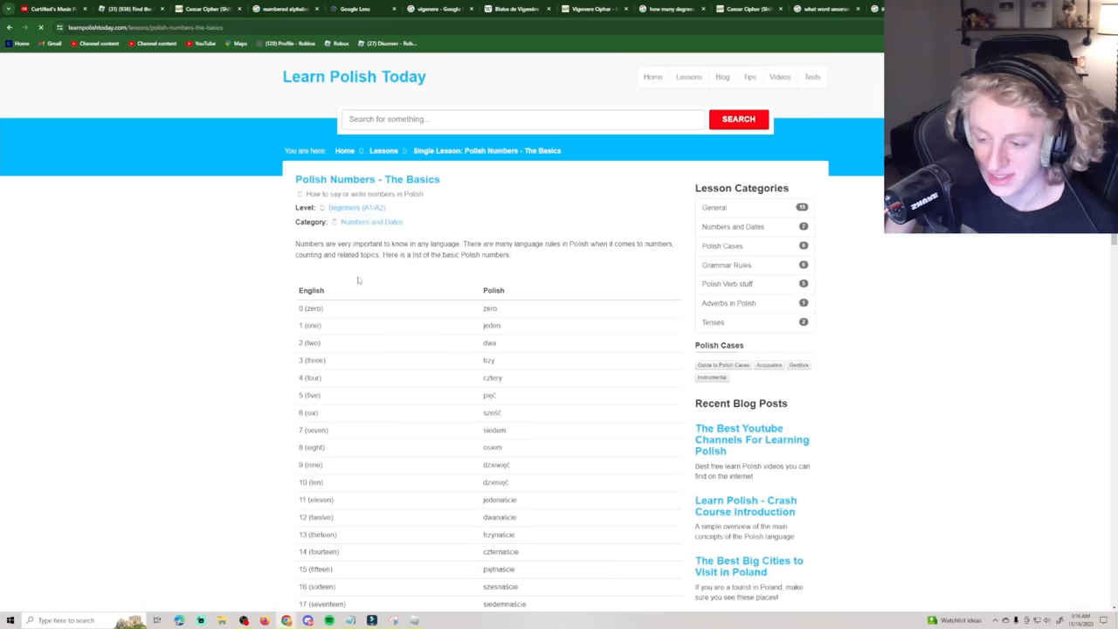
{"action": "scroll", "scroll_direction": "down", "scroll_amount": 3}
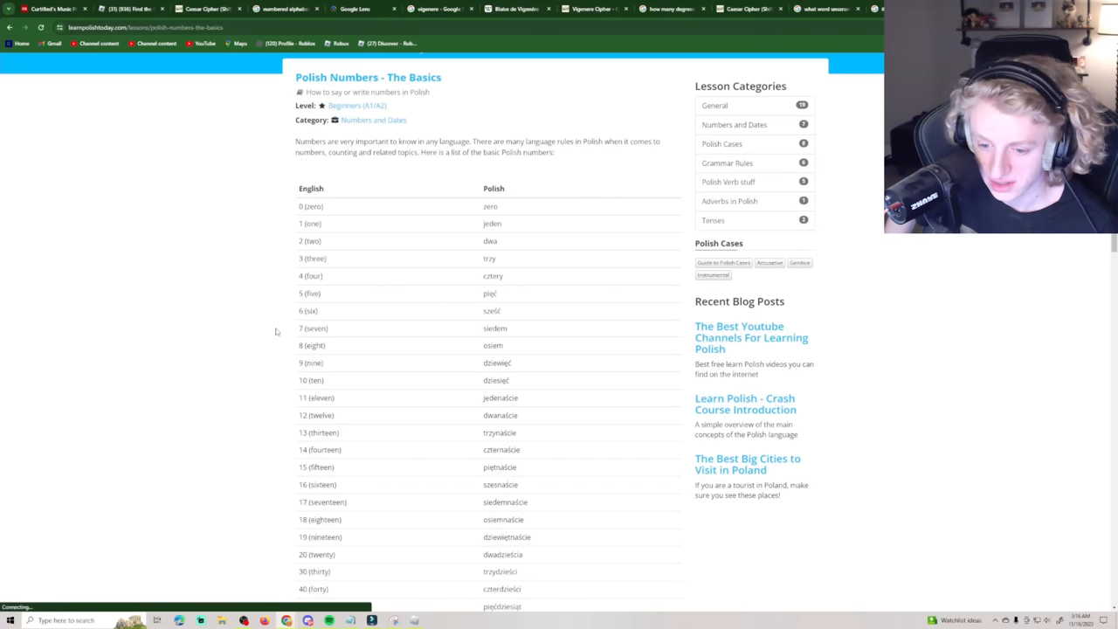
{"action": "scroll", "scroll_direction": "down", "scroll_amount": 3}
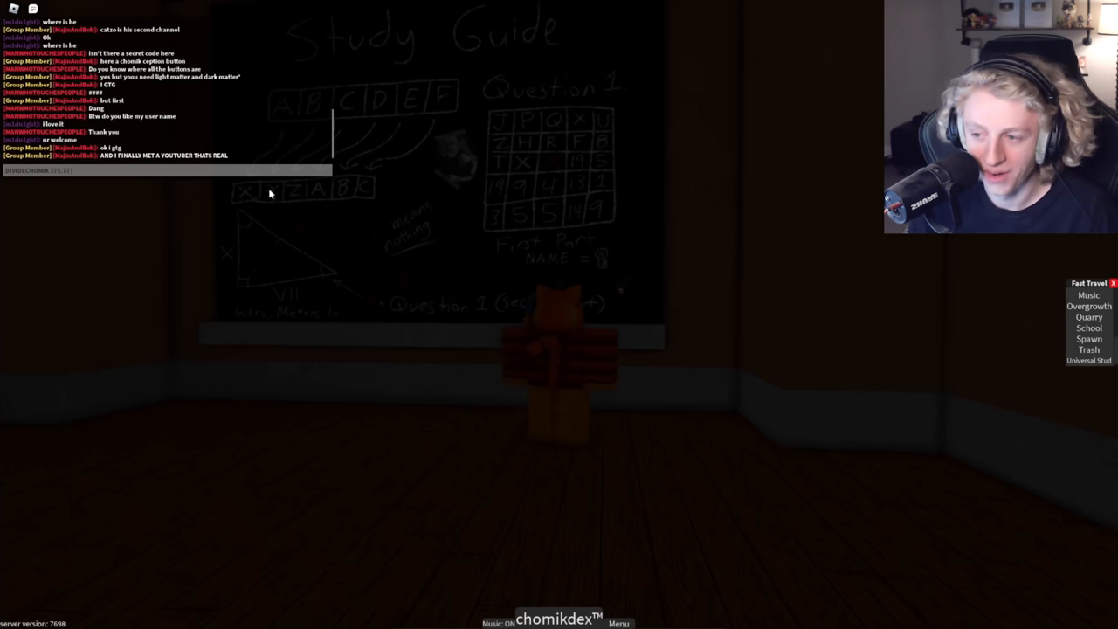
{"action": "mouse_move", "coordinate": [249, 191]}
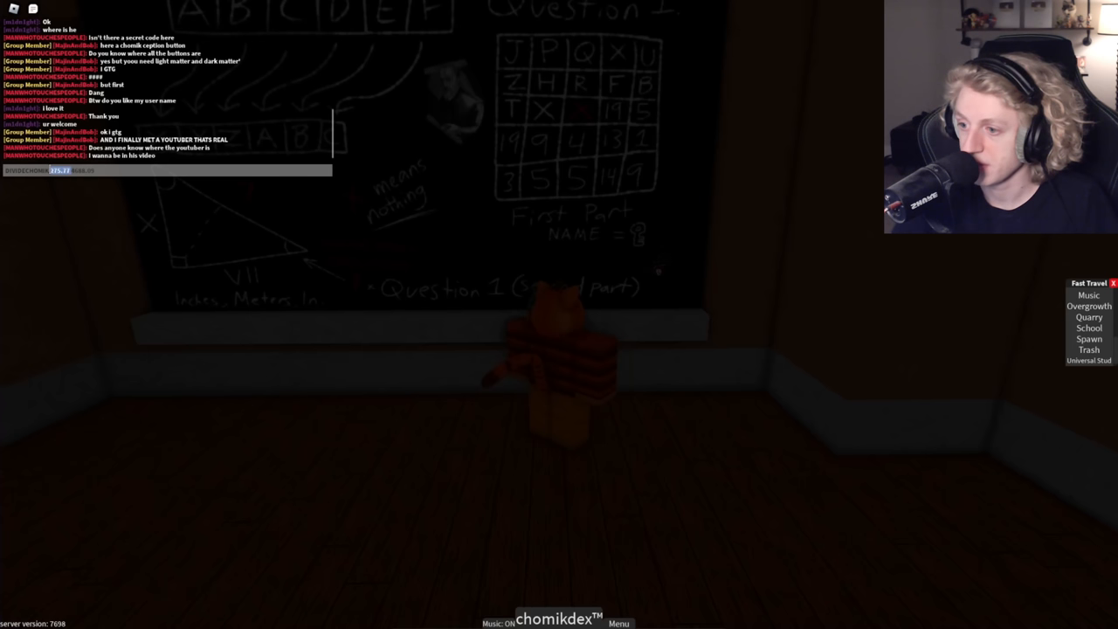
{"action": "mouse_move", "coordinate": [126, 207]}
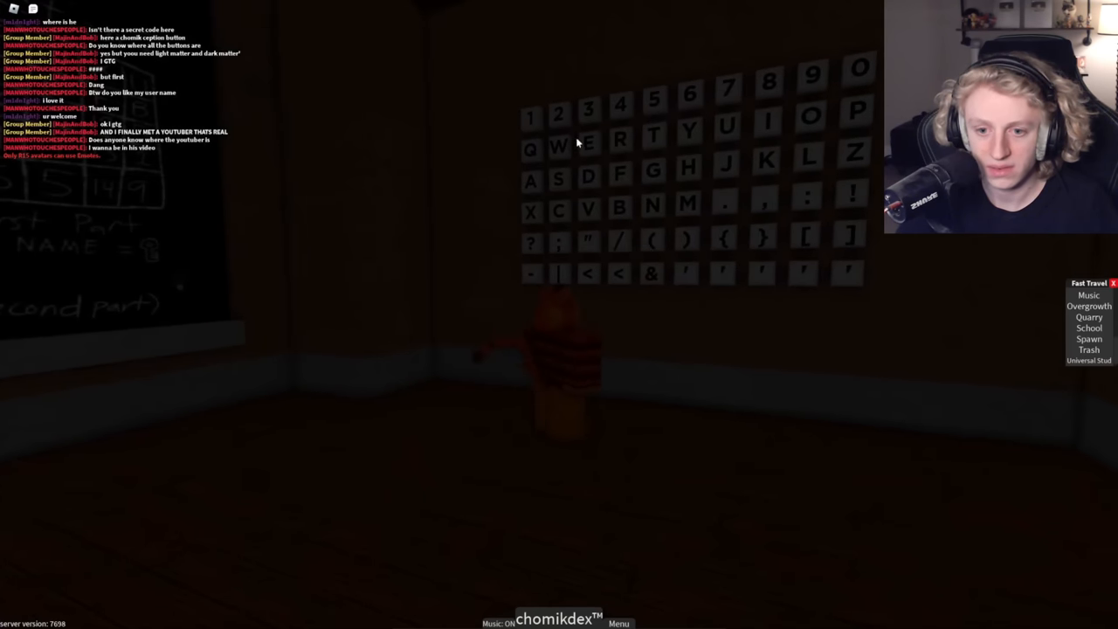
{"action": "mouse_move", "coordinate": [771, 123]}
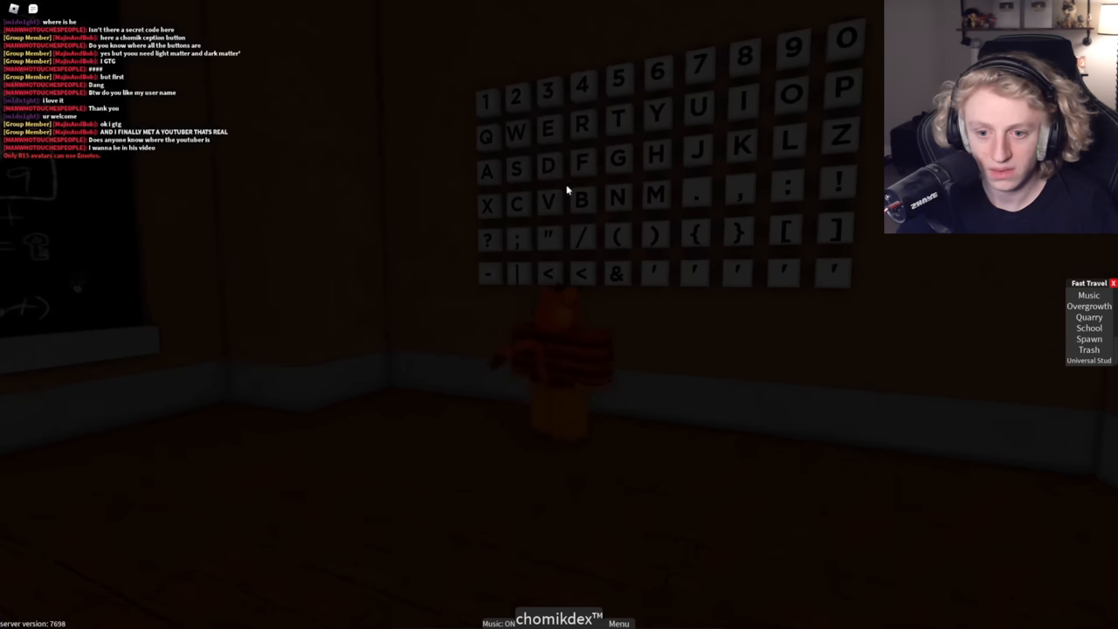
{"action": "mouse_move", "coordinate": [614, 158]}
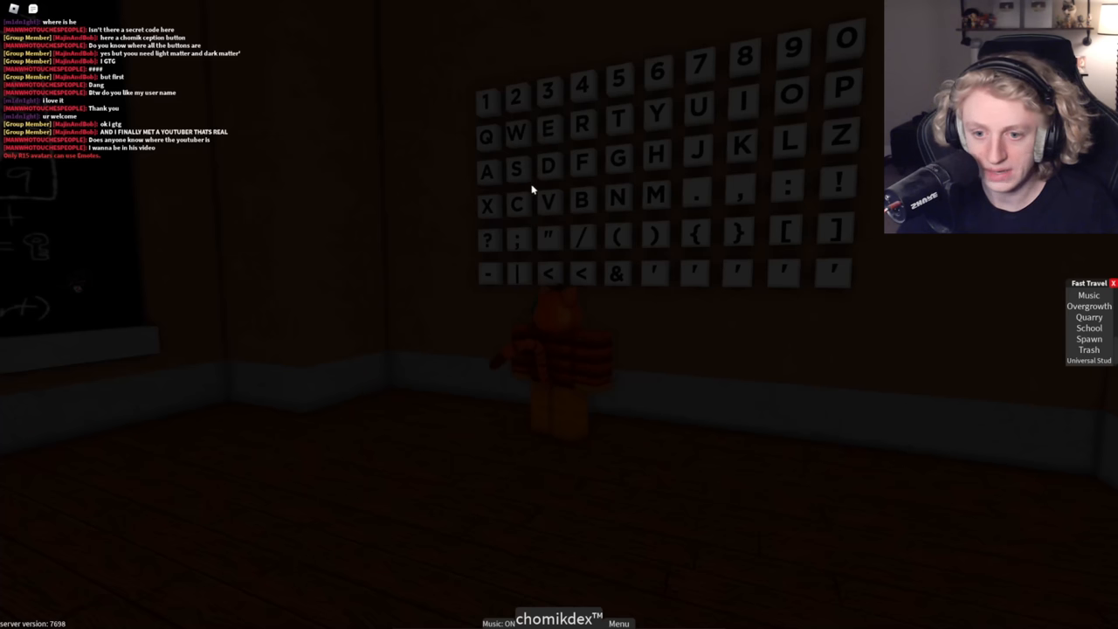
{"action": "mouse_move", "coordinate": [786, 114]}
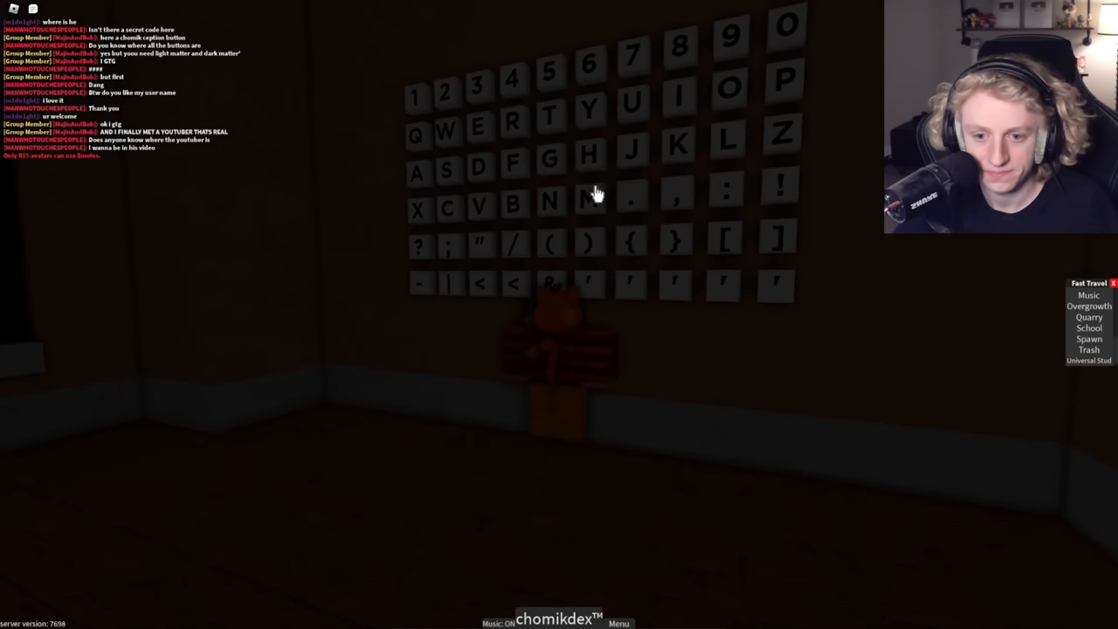
{"action": "mouse_move", "coordinate": [672, 146]}
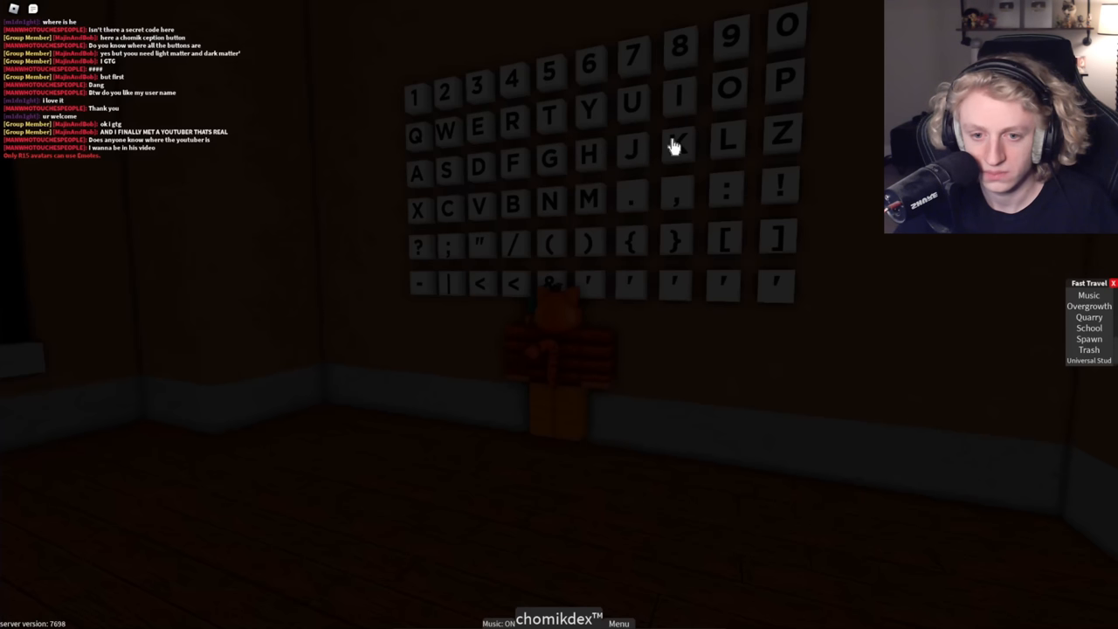
{"action": "mouse_move", "coordinate": [517, 82]}
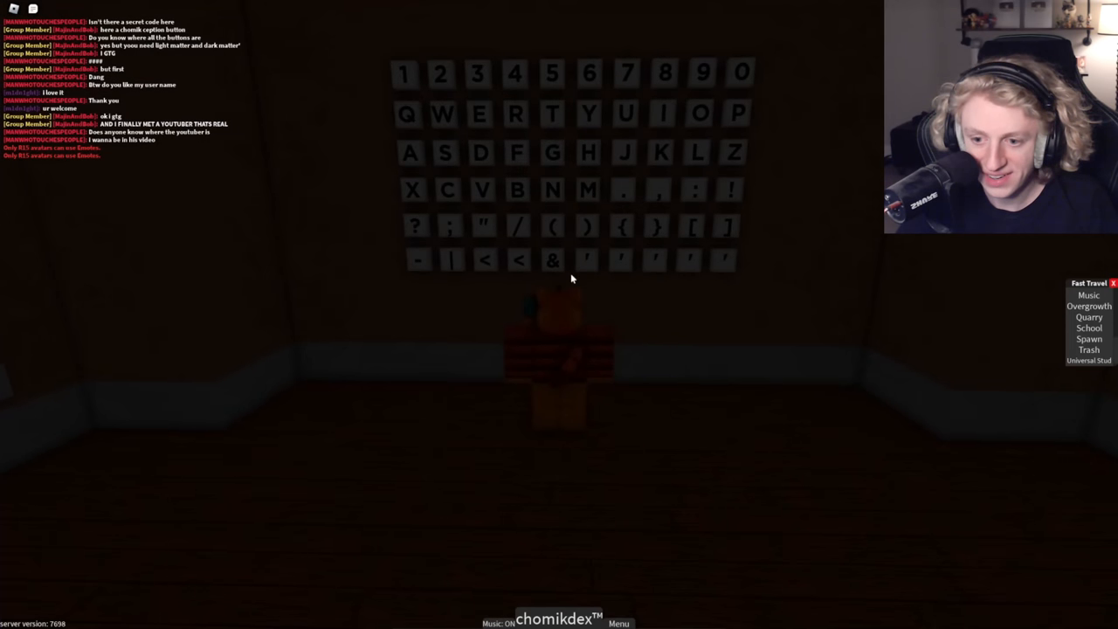
{"action": "mouse_move", "coordinate": [623, 336]}
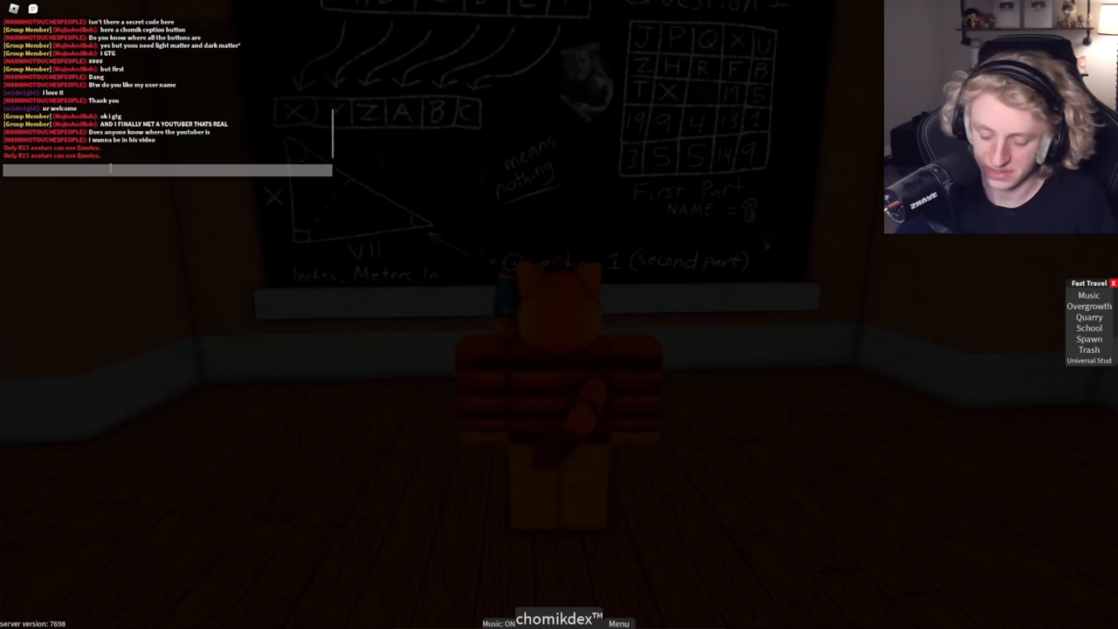
Send the '/e DIVIDECH' emote command in chat
{"action": "type", "text": "/e DIVIDECH"}
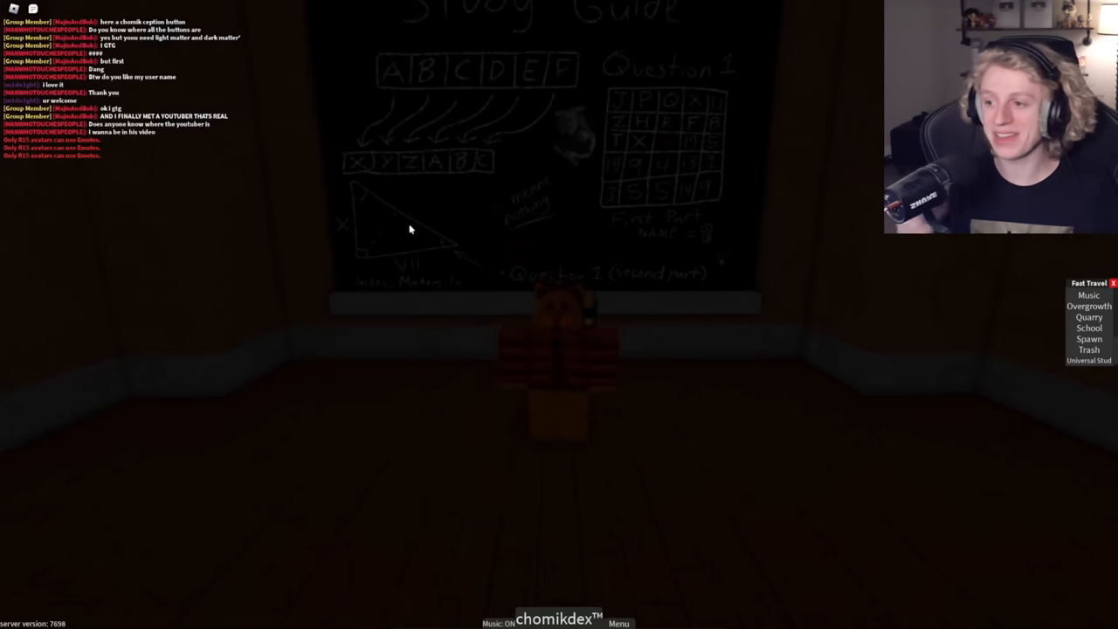
{"action": "key", "text": "/"}
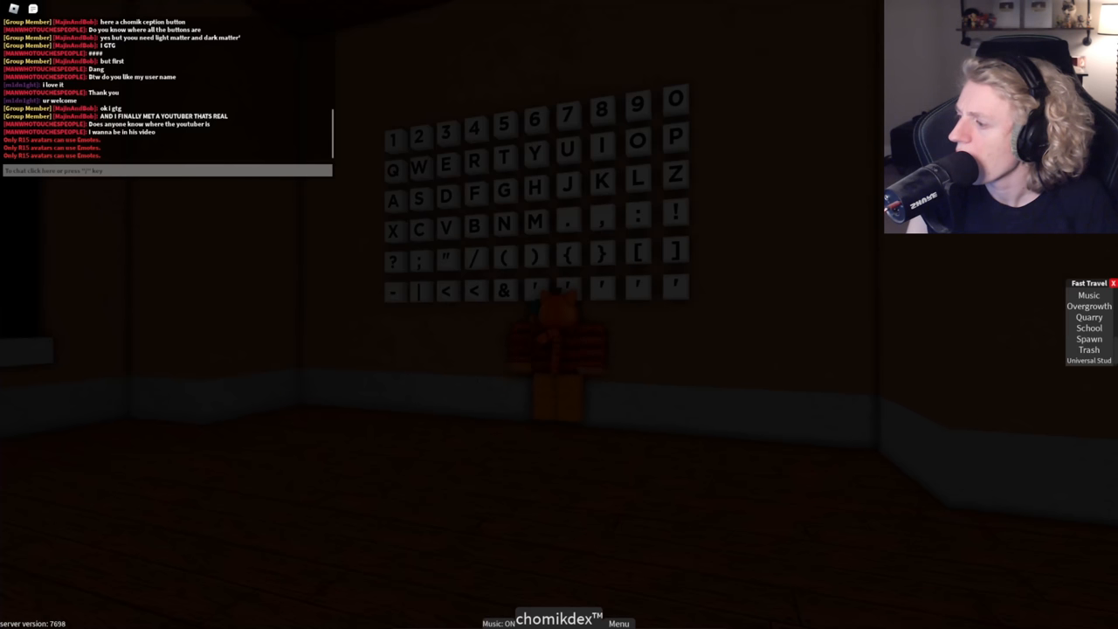
{"action": "mouse_move", "coordinate": [284, 283]}
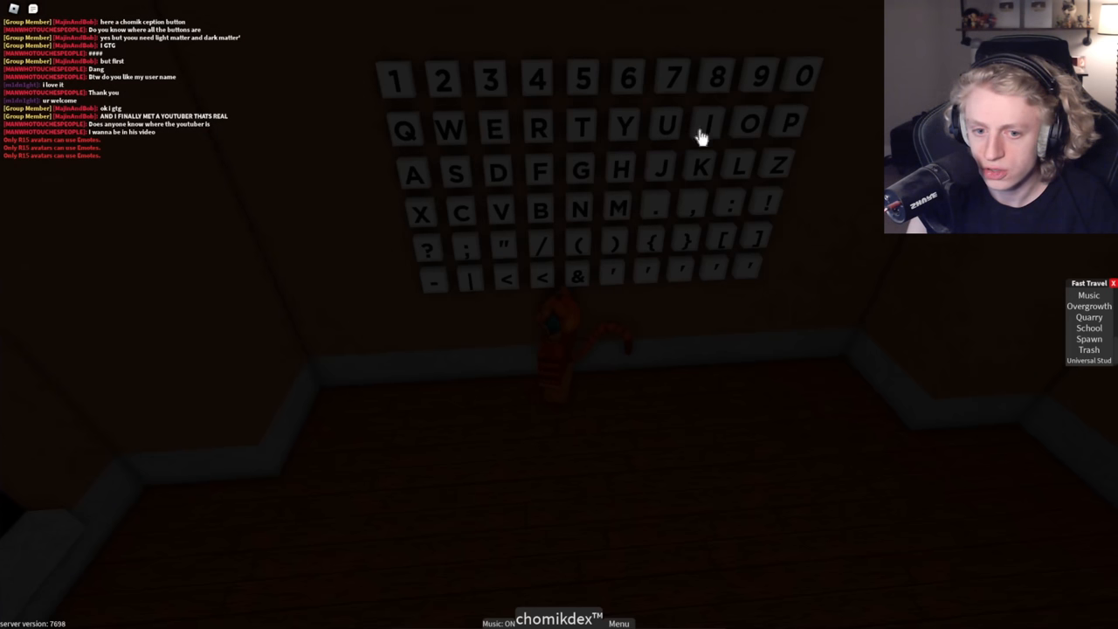
{"action": "mouse_move", "coordinate": [541, 83]}
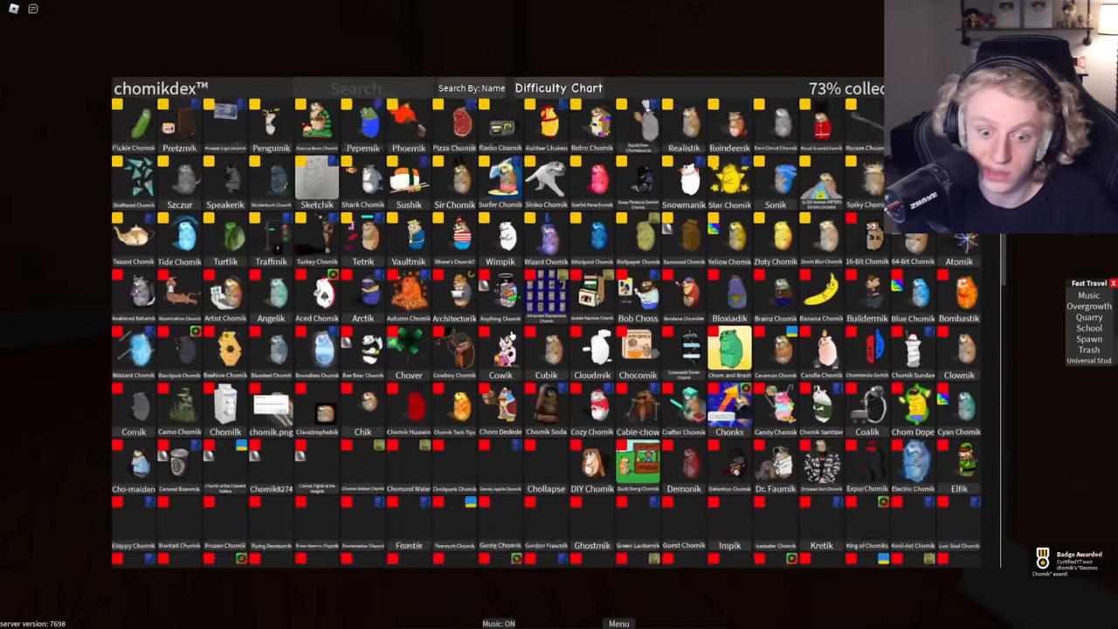
Scroll the chomikdex grid to find Desmos Chomik, then close it
{"action": "scroll", "scroll_direction": "down", "scroll_amount": 3}
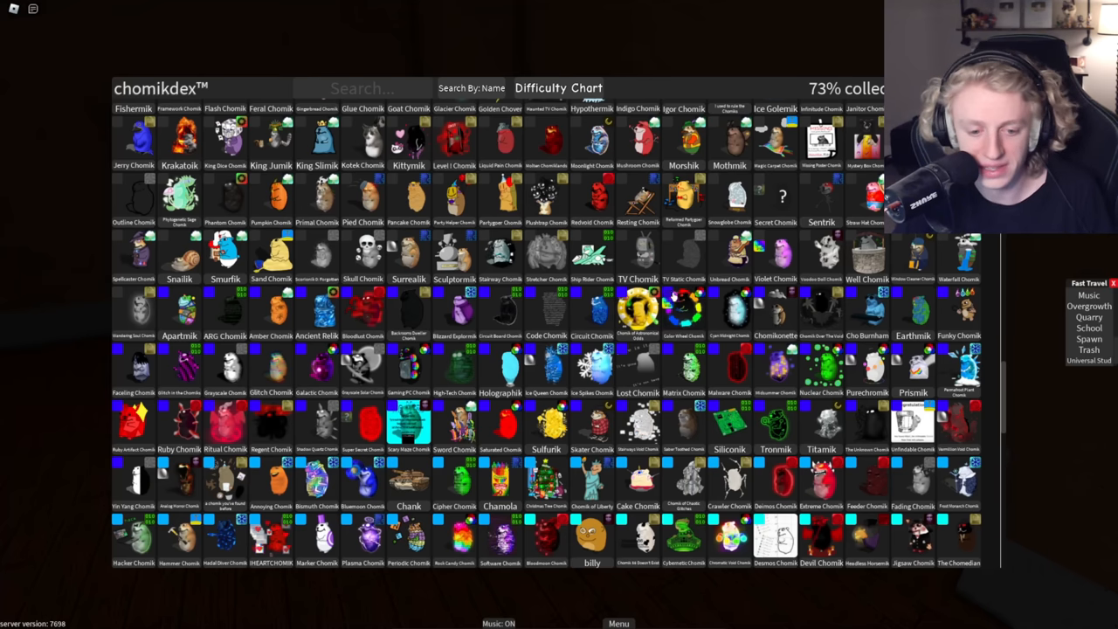
{"action": "scroll", "scroll_direction": "down", "scroll_amount": 3}
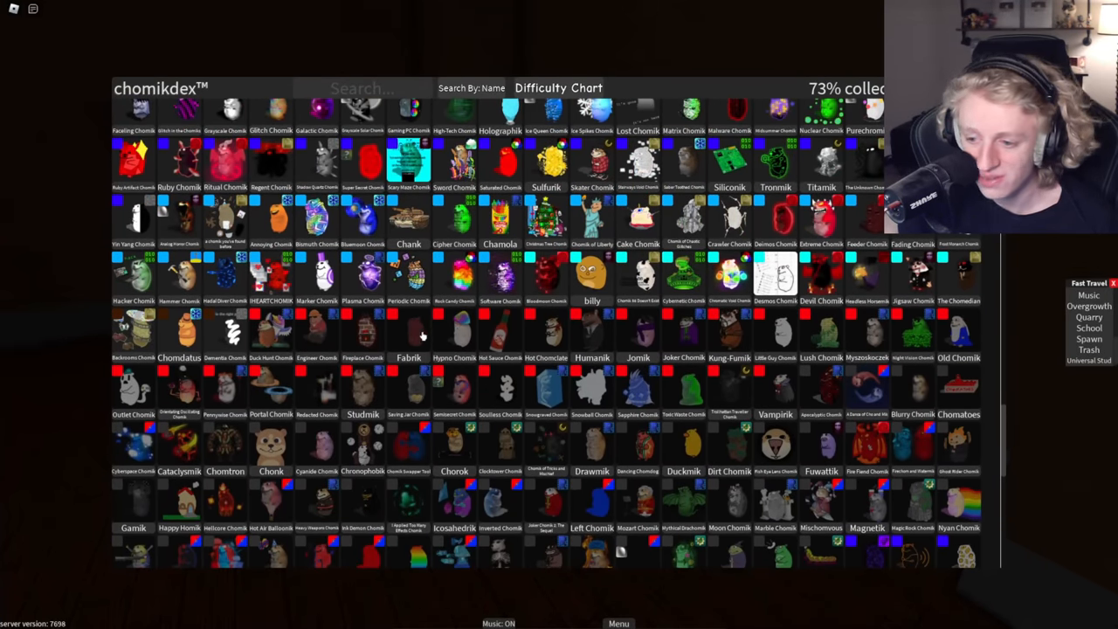
{"action": "left_click", "coordinate": [408, 332]}
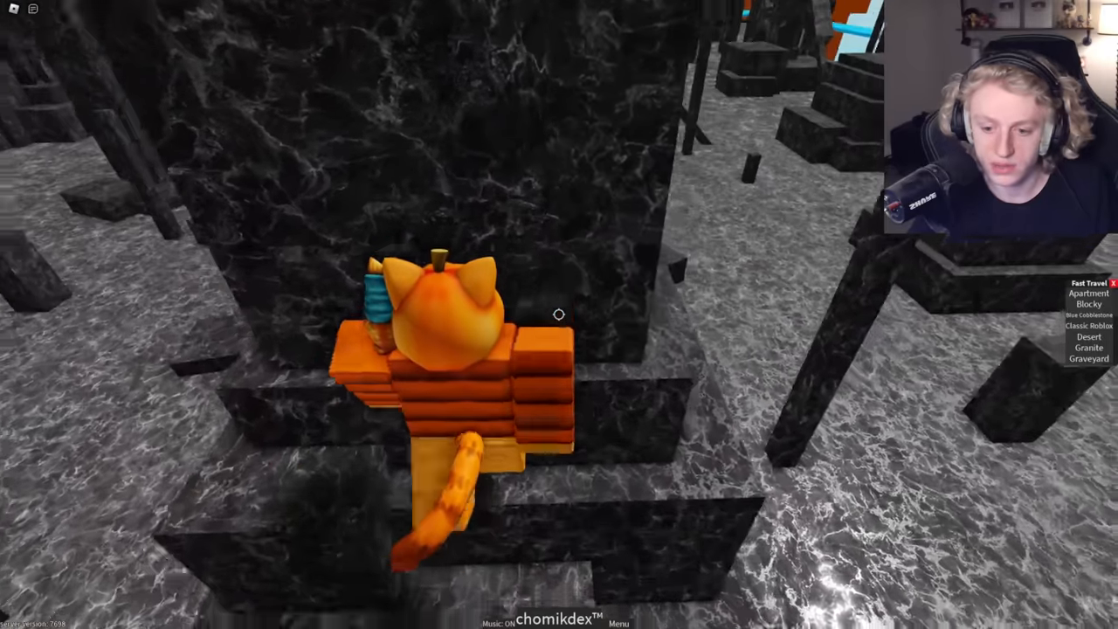
{"action": "mouse_move", "coordinate": [558, 314]}
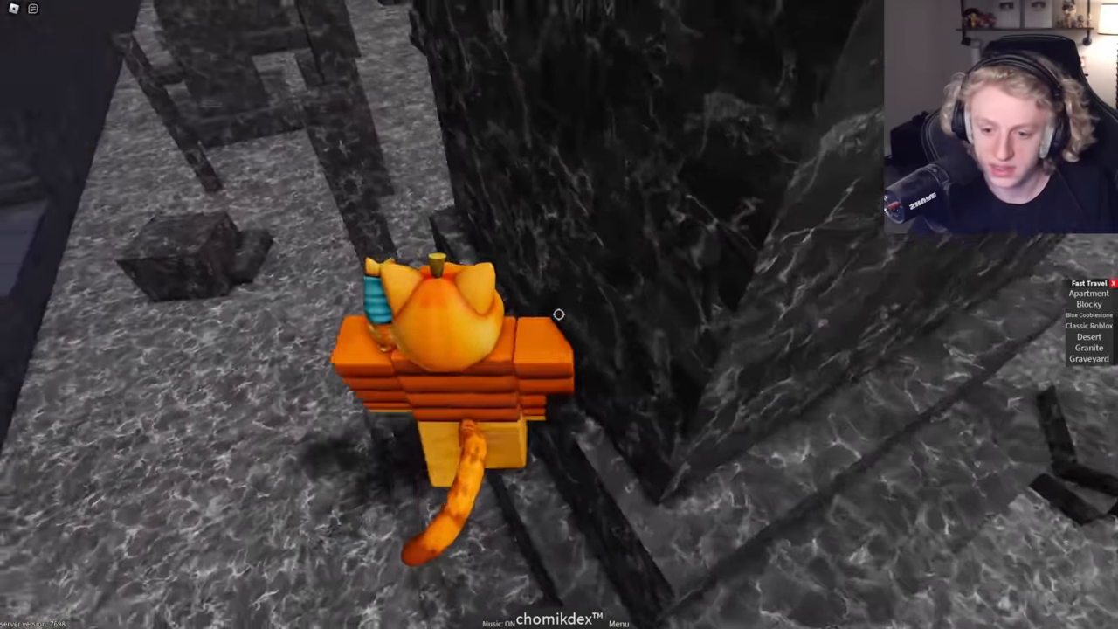